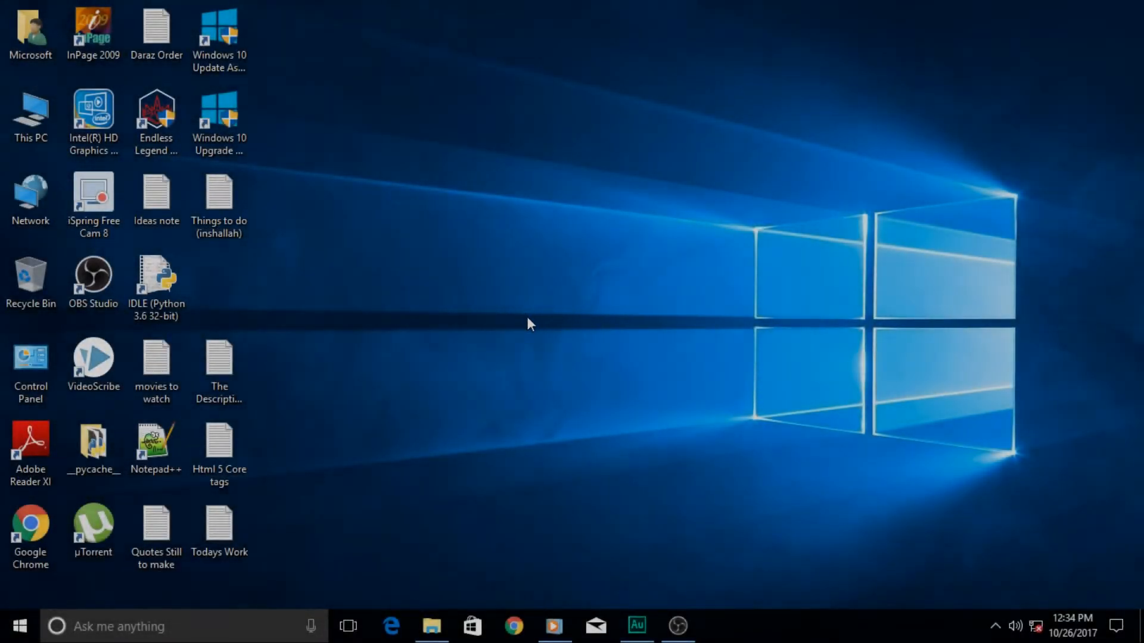
{"action": "mouse_move", "coordinate": [635, 625]}
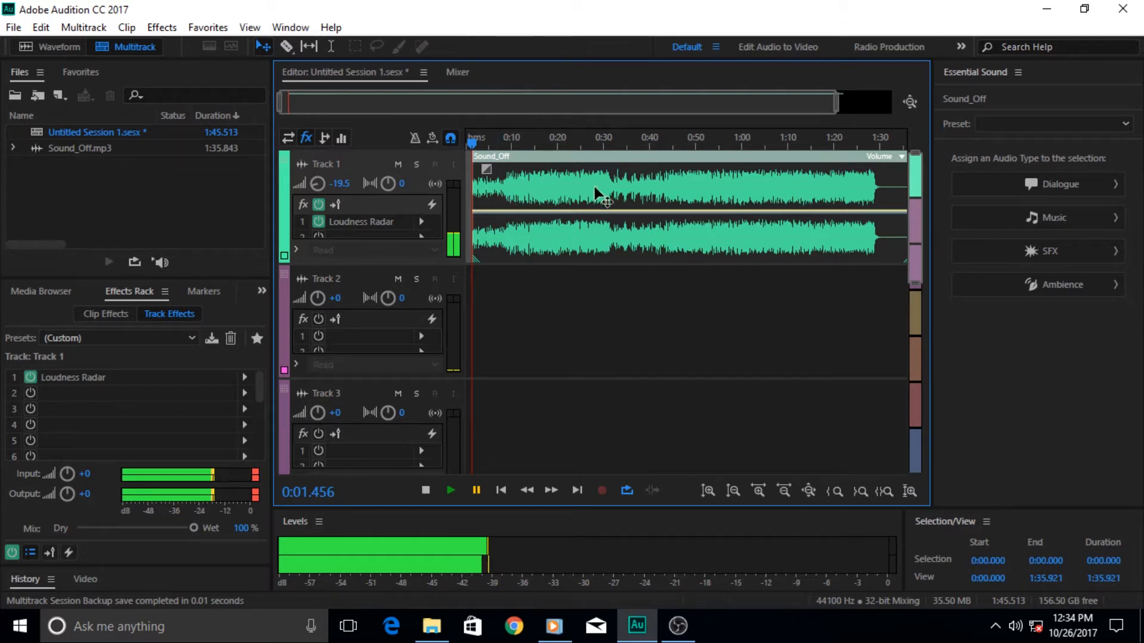
{"action": "mouse_move", "coordinate": [667, 189]}
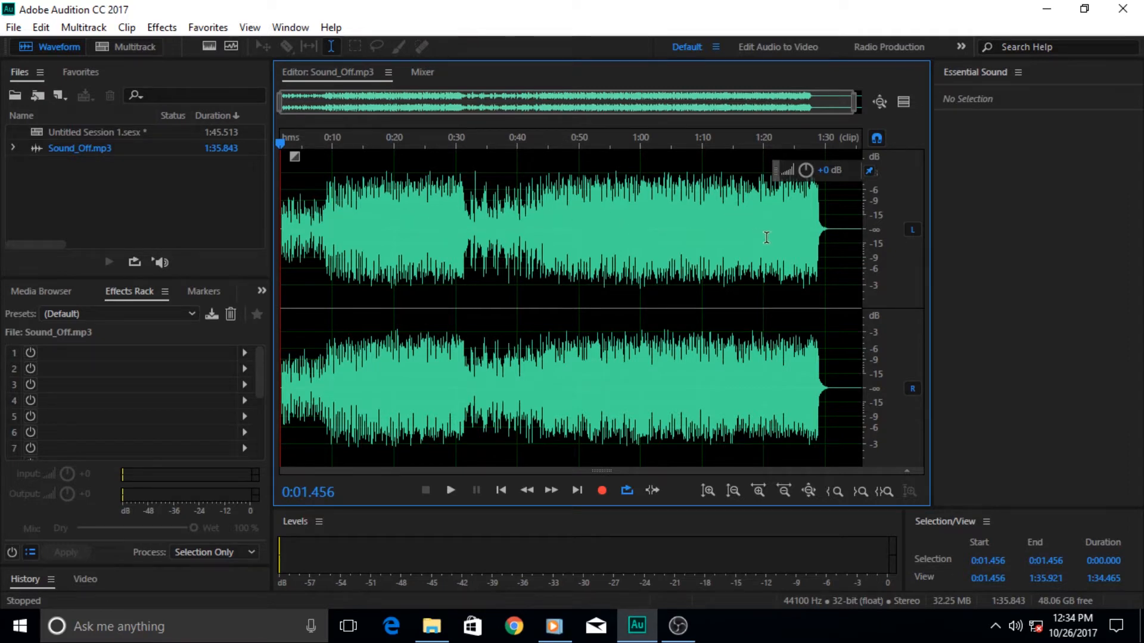
{"action": "mouse_move", "coordinate": [605, 203]}
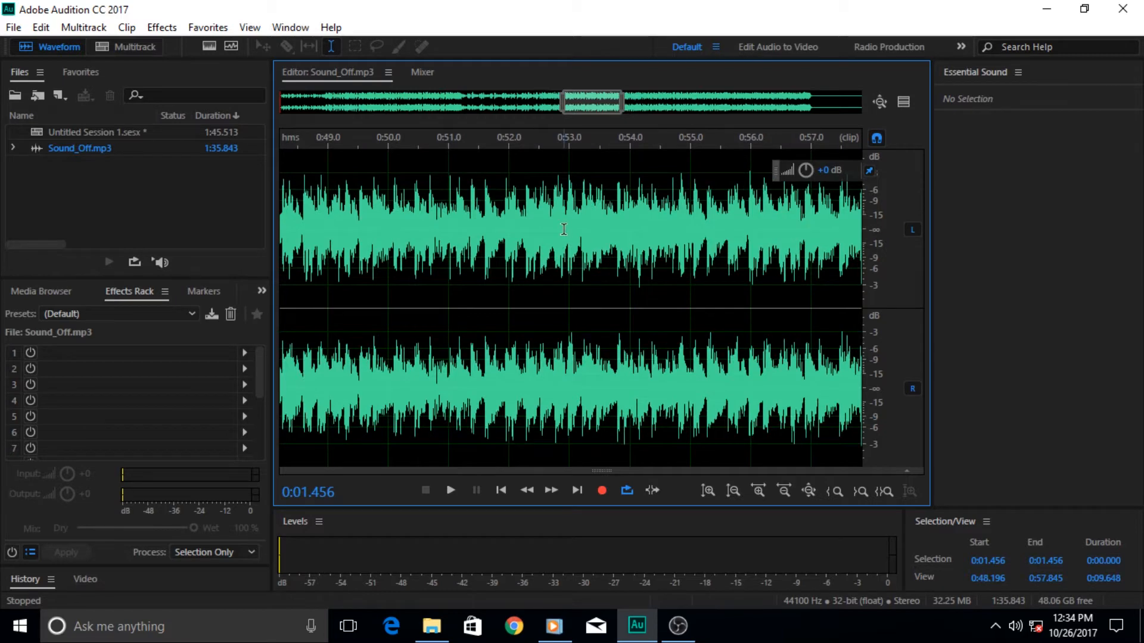
{"action": "left_click", "coordinate": [732, 490]}
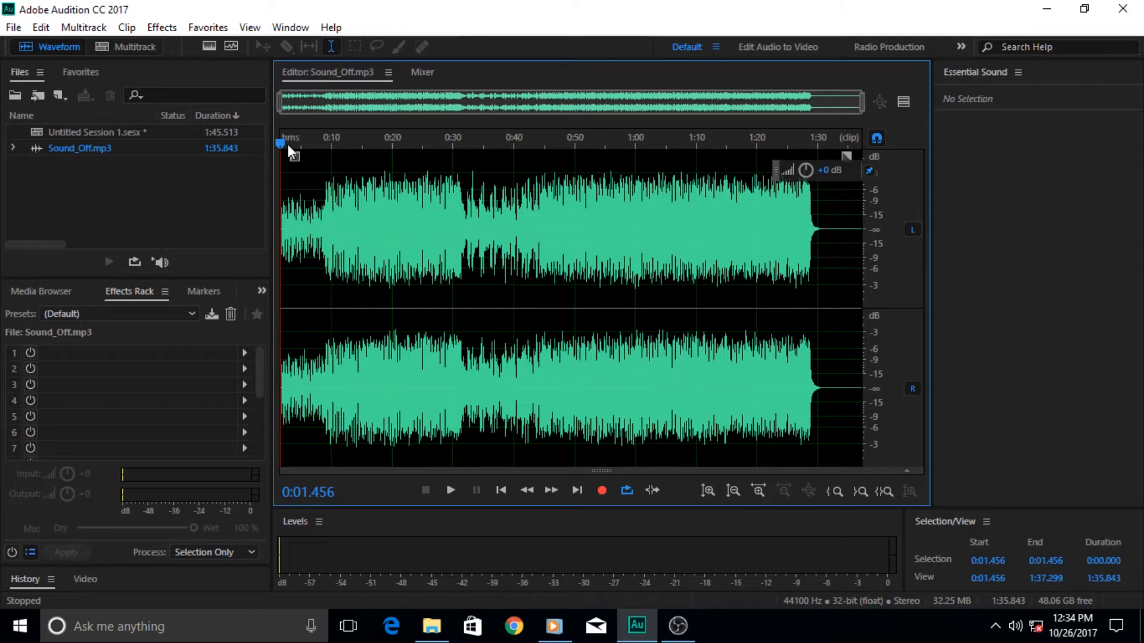
{"action": "left_click", "coordinate": [133, 46]}
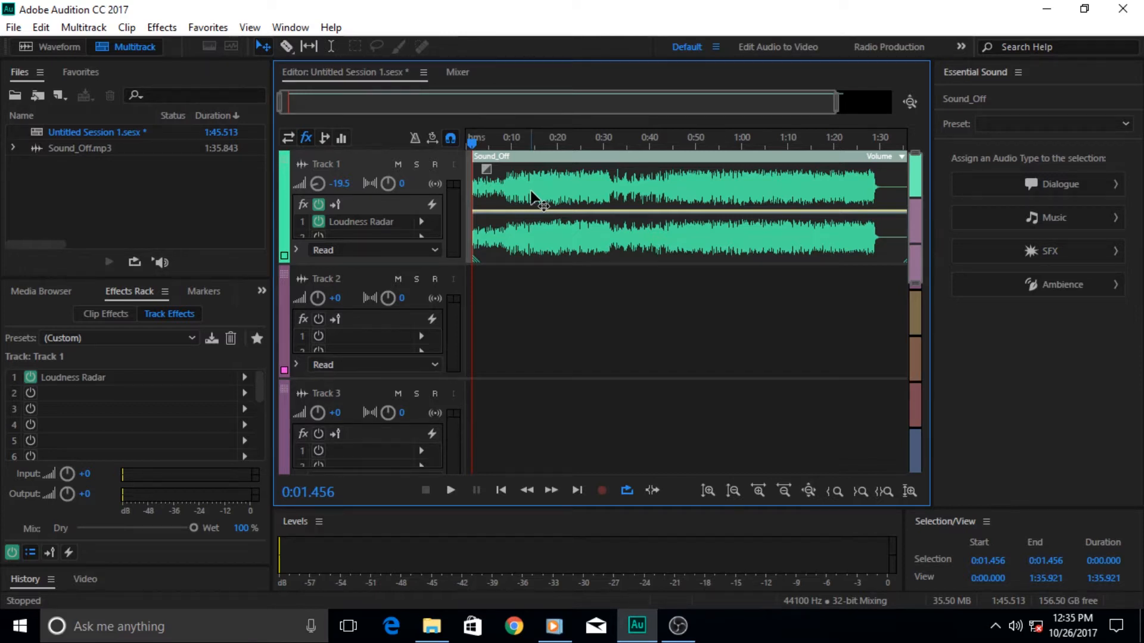
{"action": "mouse_move", "coordinate": [567, 211]}
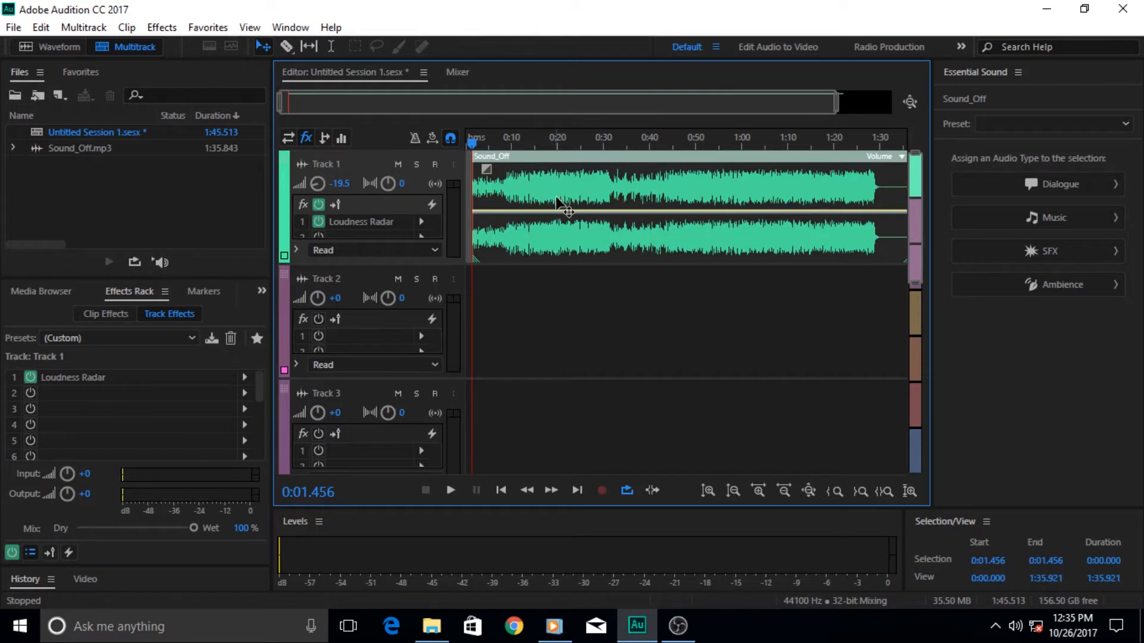
{"action": "mouse_move", "coordinate": [699, 209]}
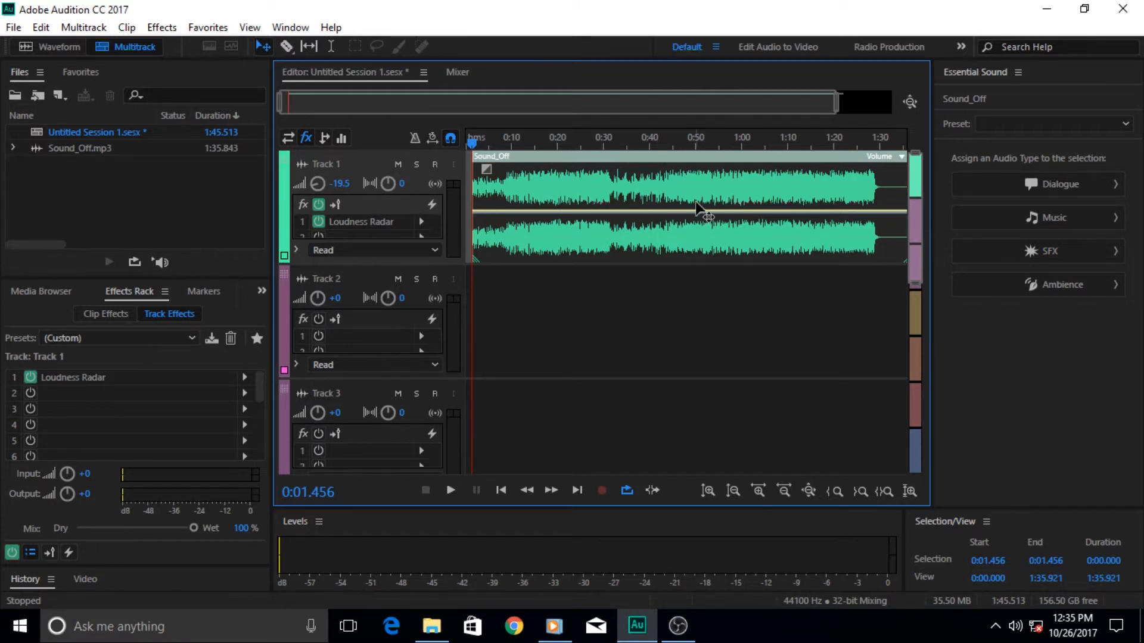
{"action": "mouse_move", "coordinate": [570, 264]}
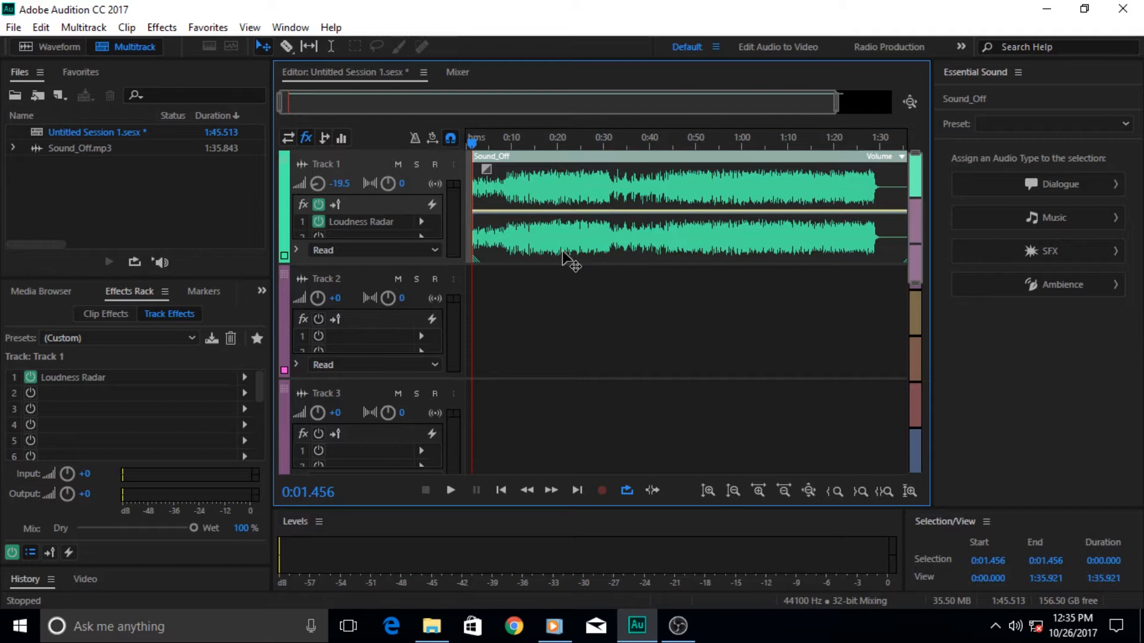
{"action": "mouse_move", "coordinate": [563, 217]}
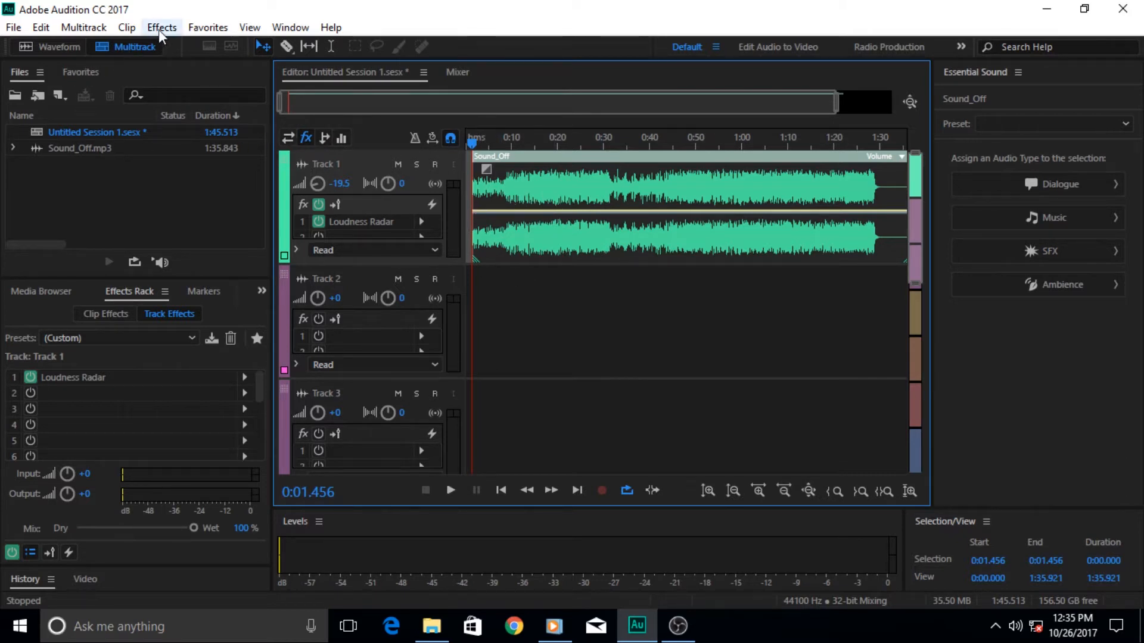
{"action": "mouse_move", "coordinate": [208, 28]}
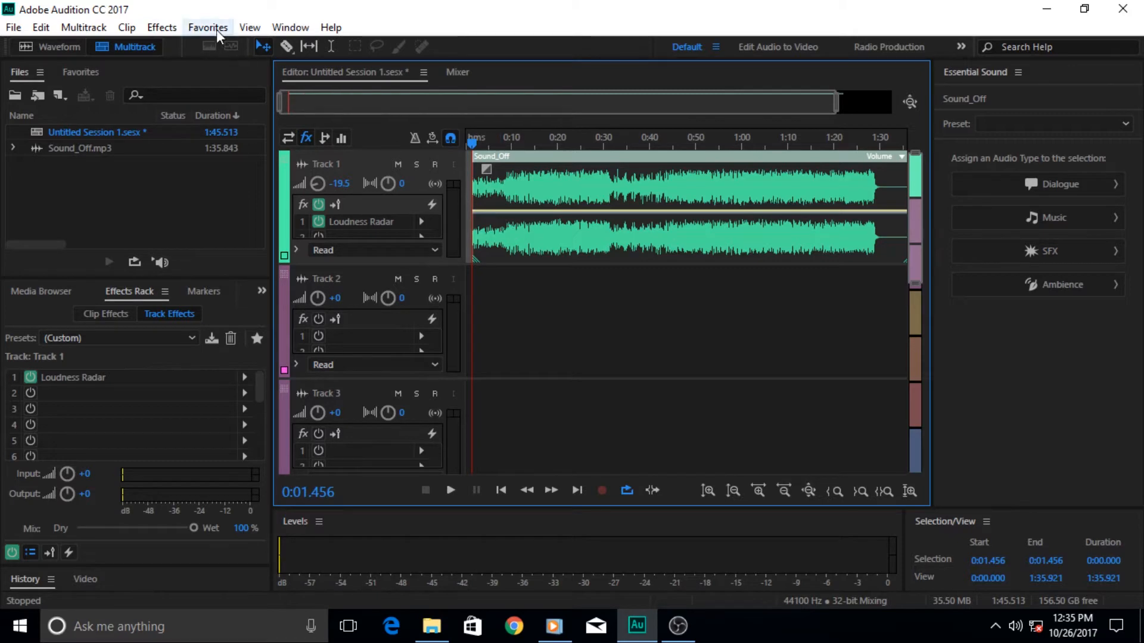
Insert a Loudness Radar Meter from Effects > Special into slot 2 of Track 1's rack
{"action": "left_click", "coordinate": [161, 27]}
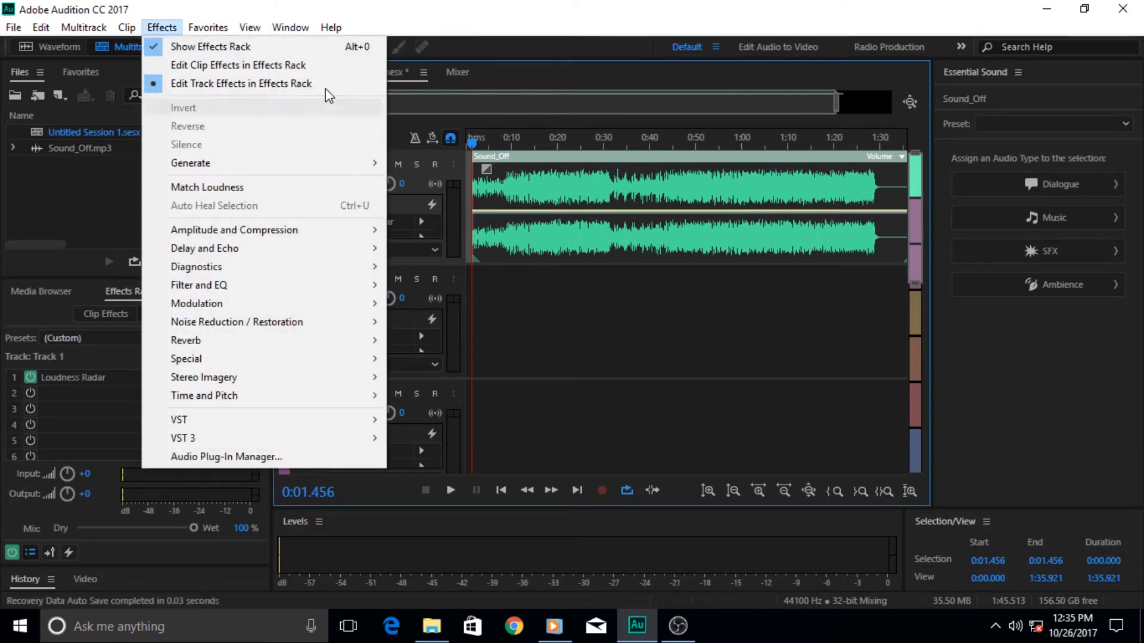
{"action": "mouse_move", "coordinate": [255, 340]}
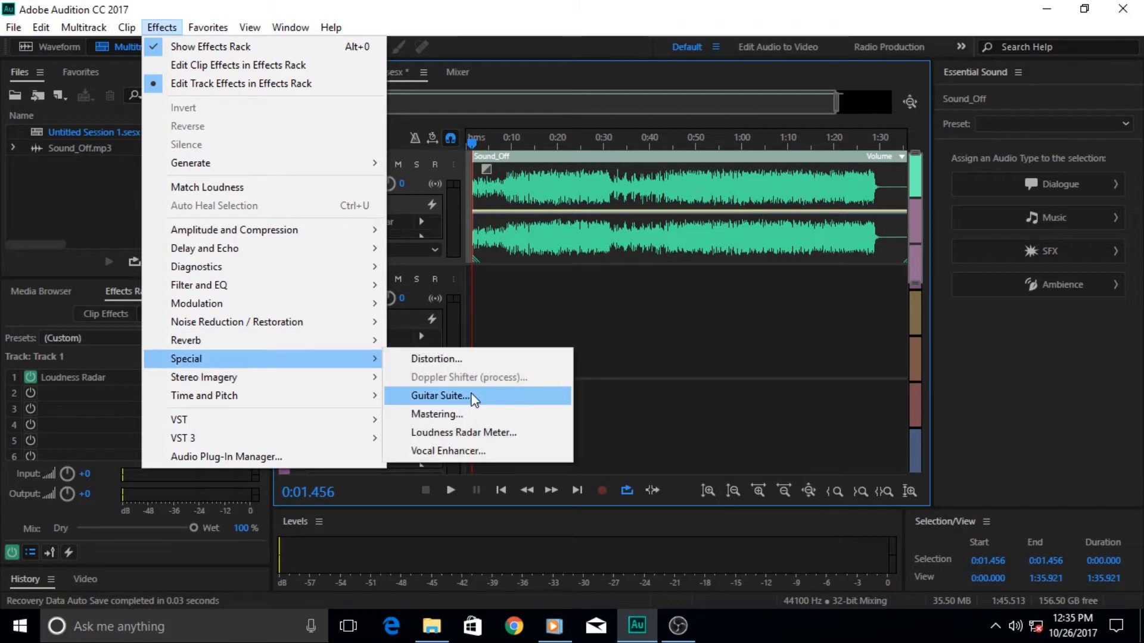
{"action": "mouse_move", "coordinate": [463, 431]}
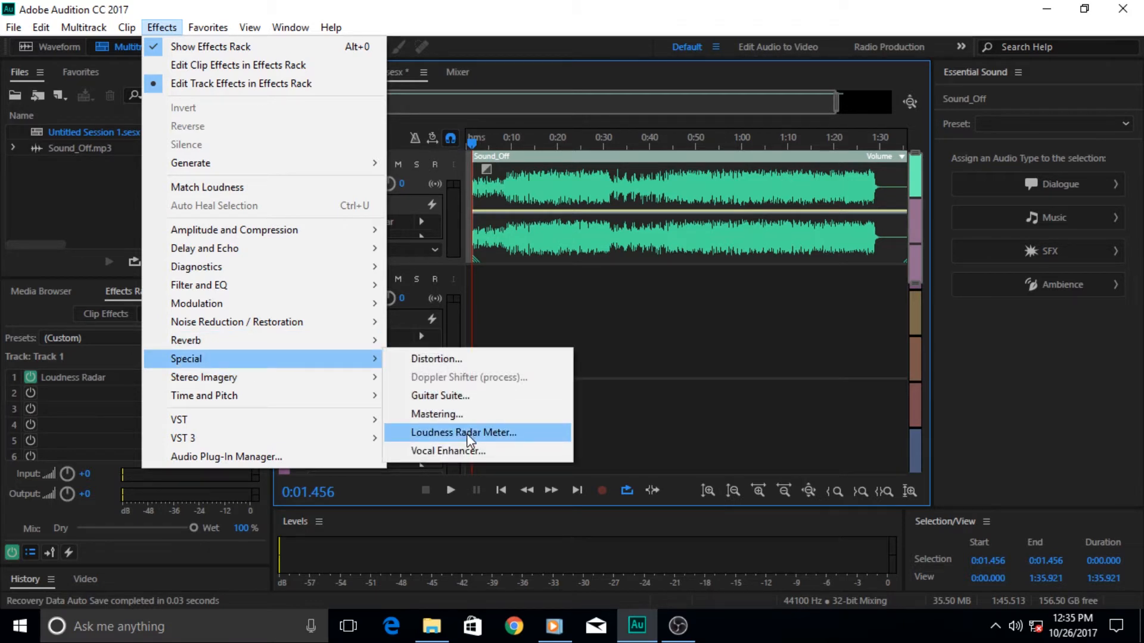
{"action": "left_click", "coordinate": [463, 432]}
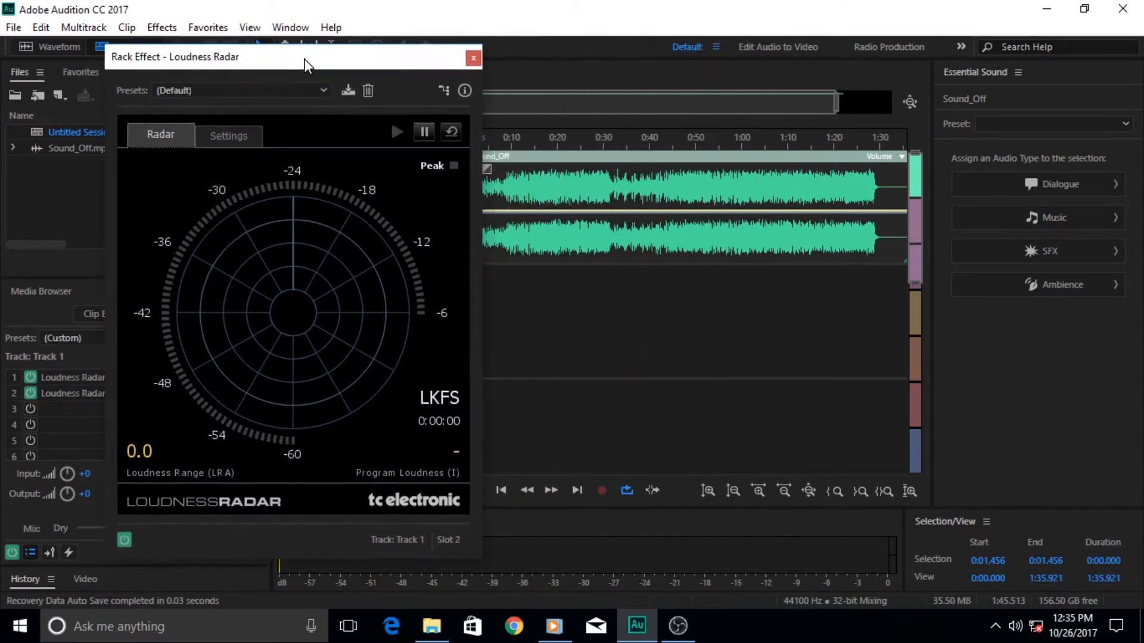
Drag the Rack Effect – Loudness Radar window by its title bar to the top-left corner
{"action": "left_click_drag", "start_coordinate": [305, 64], "coordinate": [206, 40]}
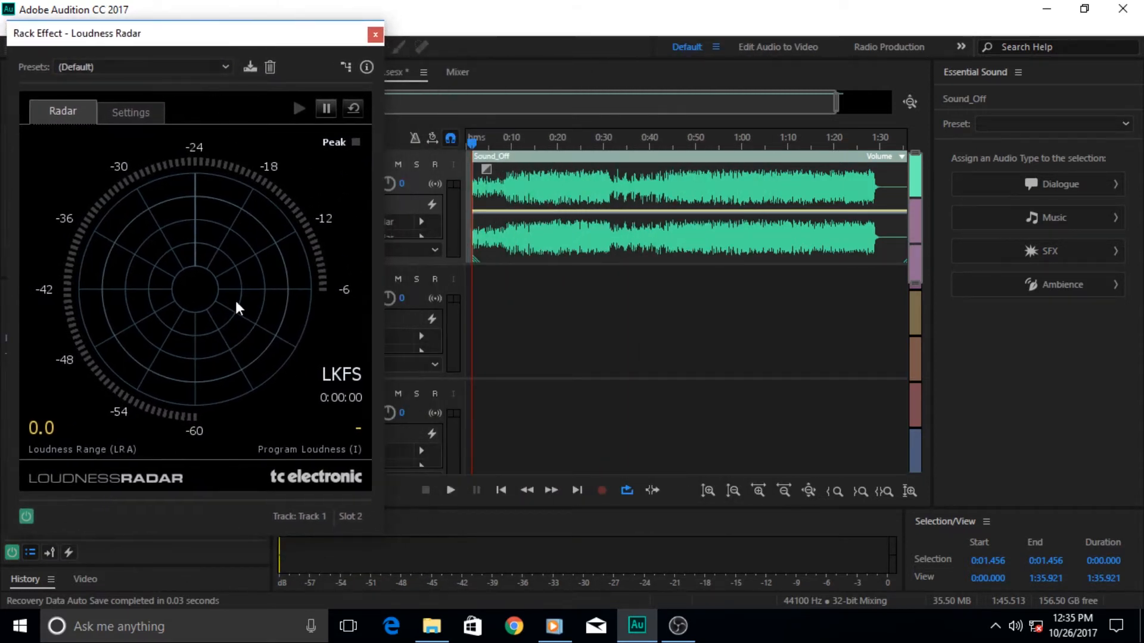
{"action": "mouse_move", "coordinate": [271, 120]}
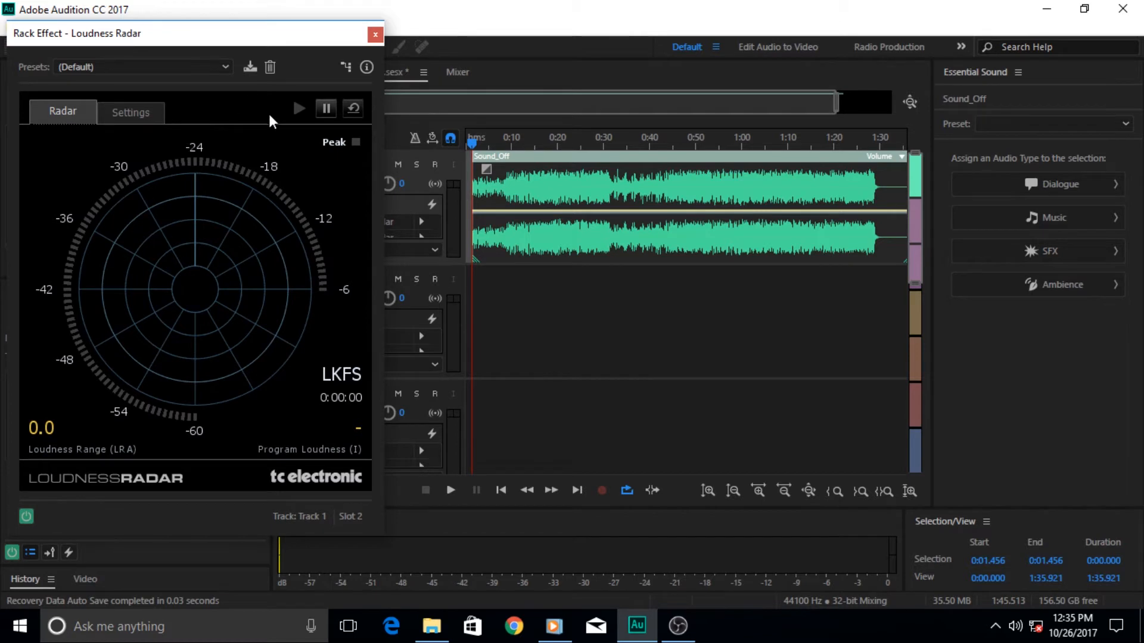
{"action": "mouse_move", "coordinate": [671, 266]}
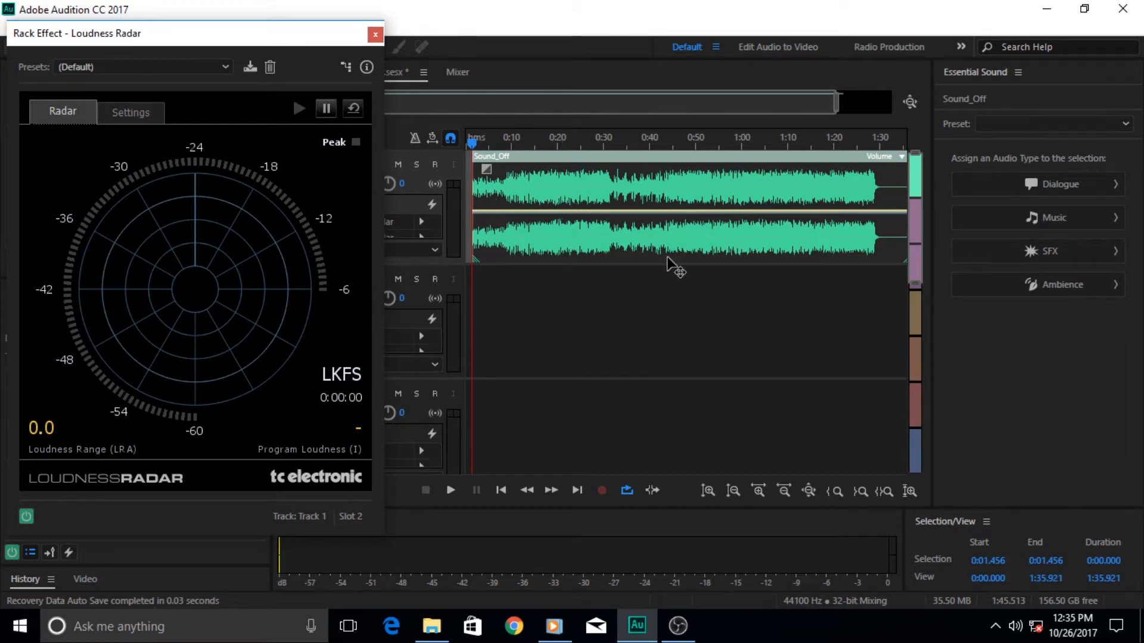
{"action": "mouse_move", "coordinate": [113, 220]}
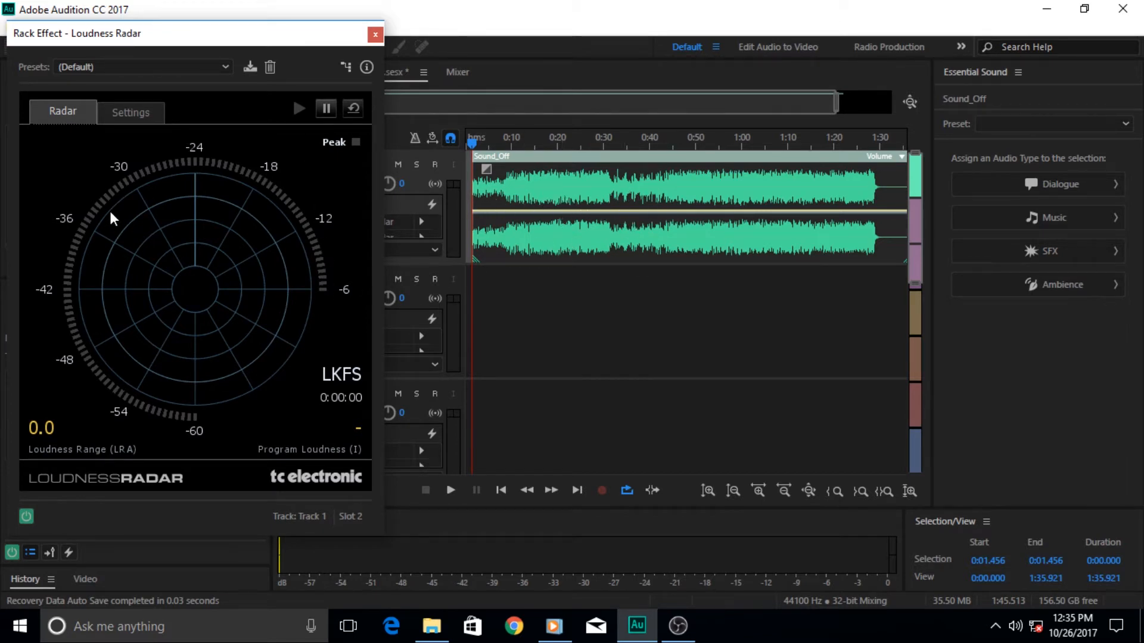
{"action": "mouse_move", "coordinate": [227, 369]}
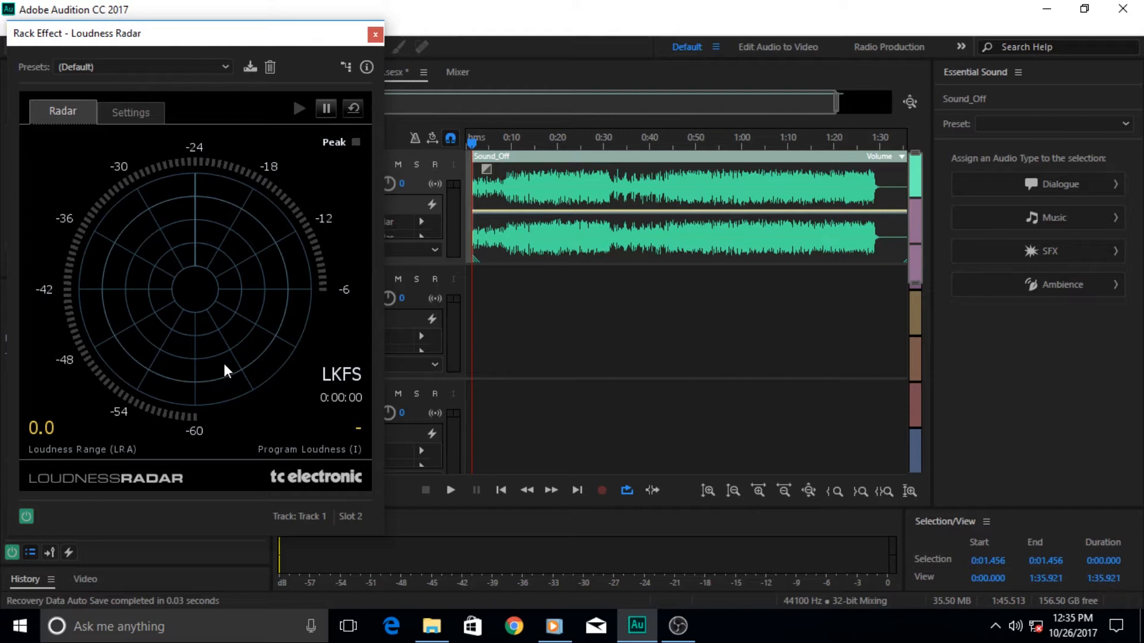
{"action": "mouse_move", "coordinate": [271, 225]}
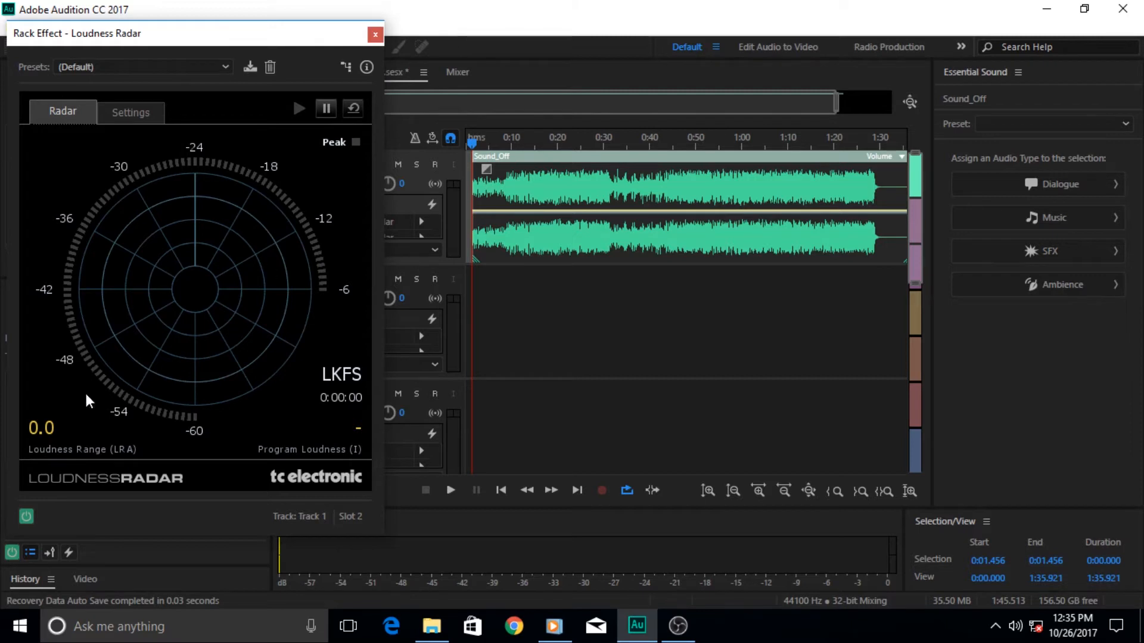
{"action": "mouse_move", "coordinate": [223, 227]}
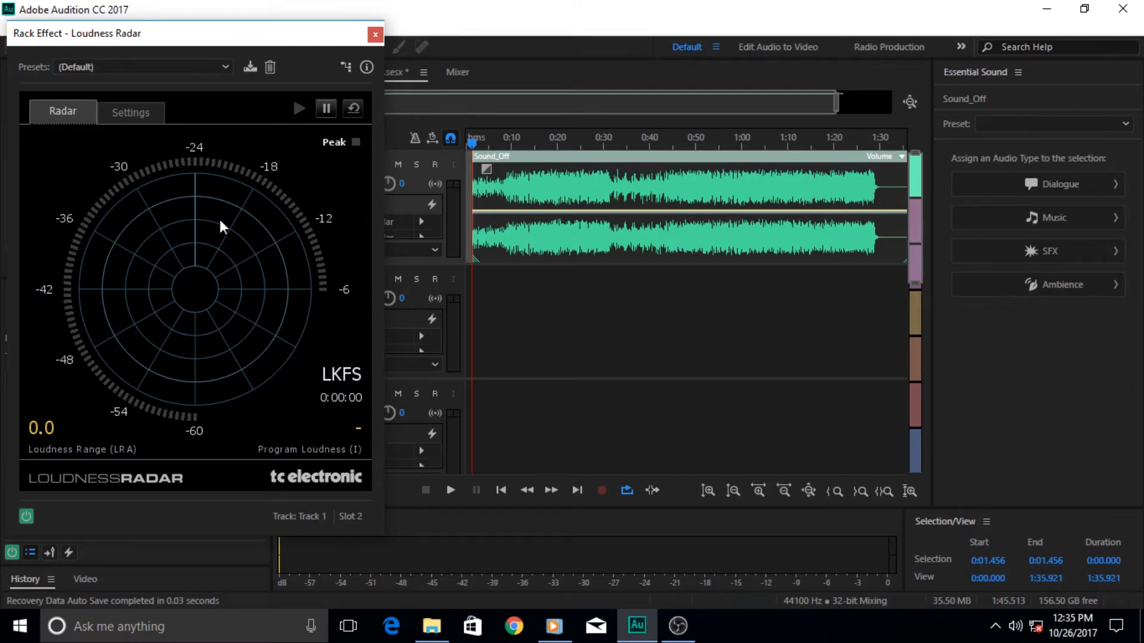
{"action": "mouse_move", "coordinate": [123, 400]}
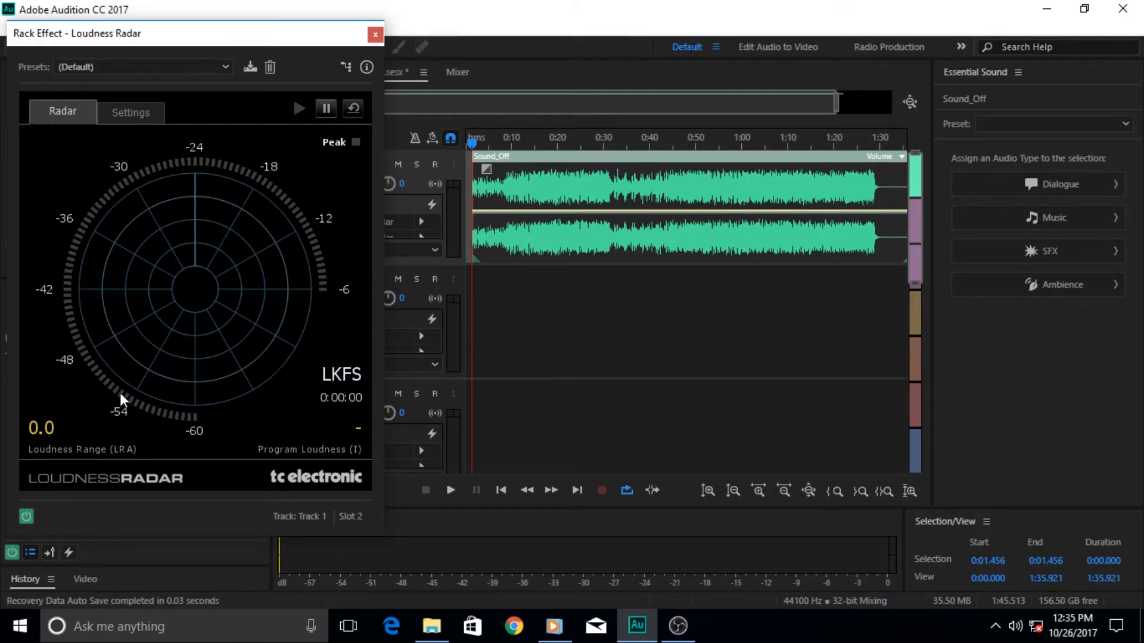
{"action": "mouse_move", "coordinate": [324, 287]}
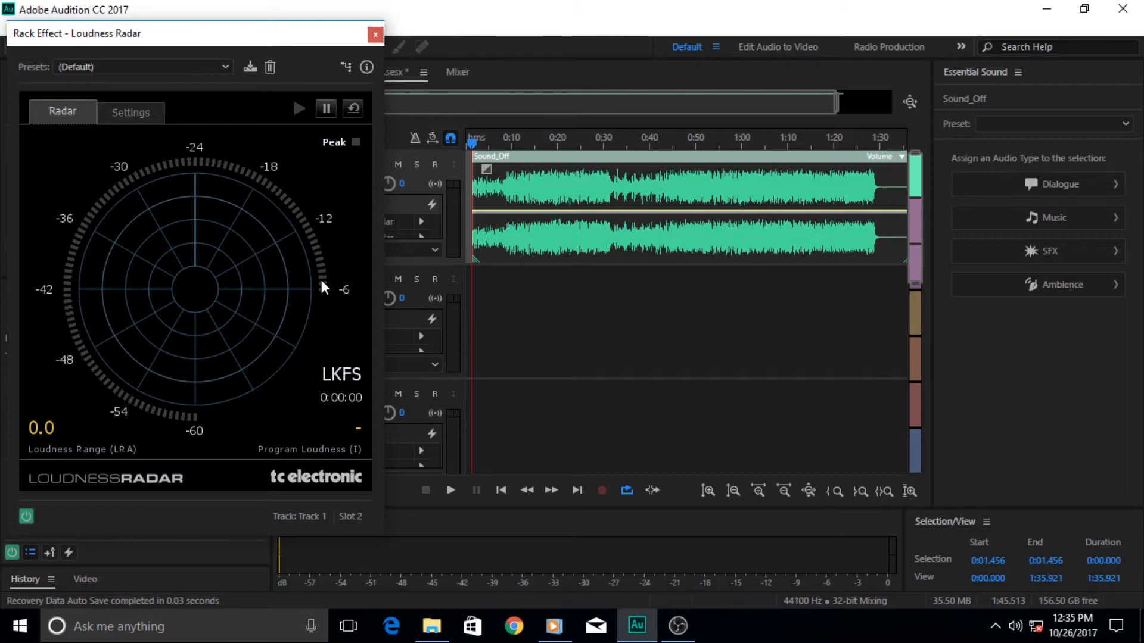
{"action": "mouse_move", "coordinate": [189, 423]}
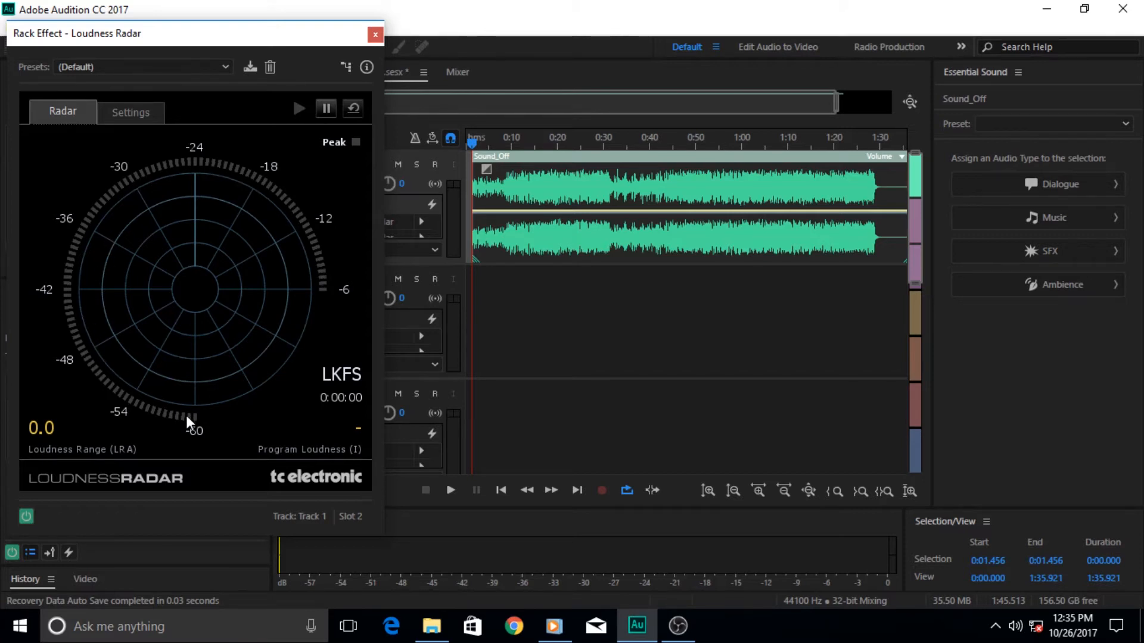
{"action": "mouse_move", "coordinate": [298, 248]}
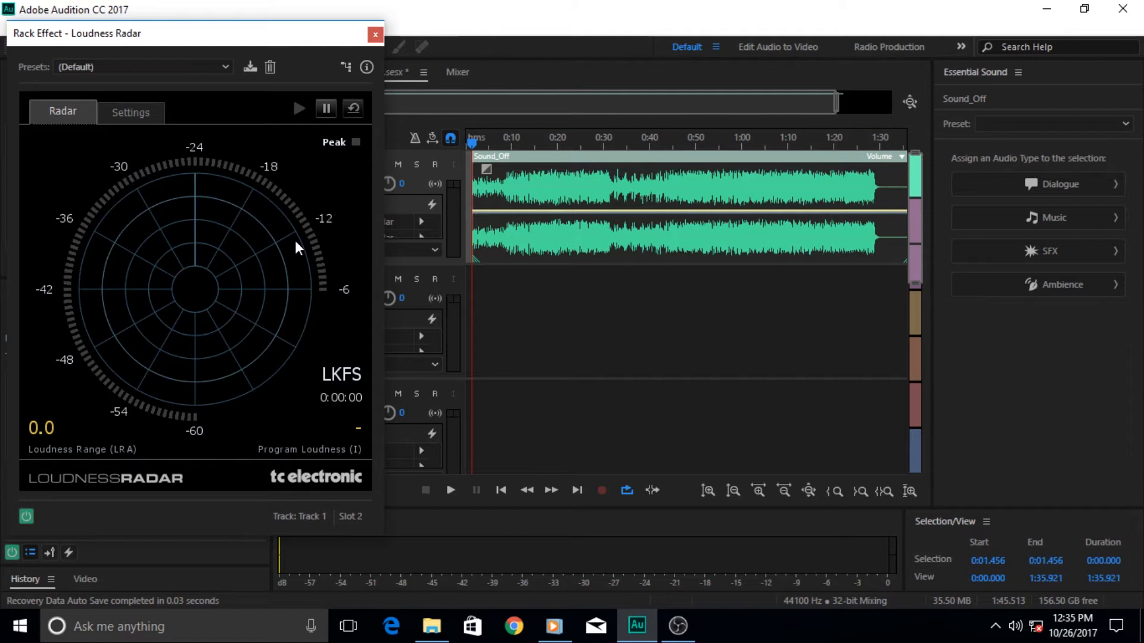
{"action": "mouse_move", "coordinate": [330, 386]}
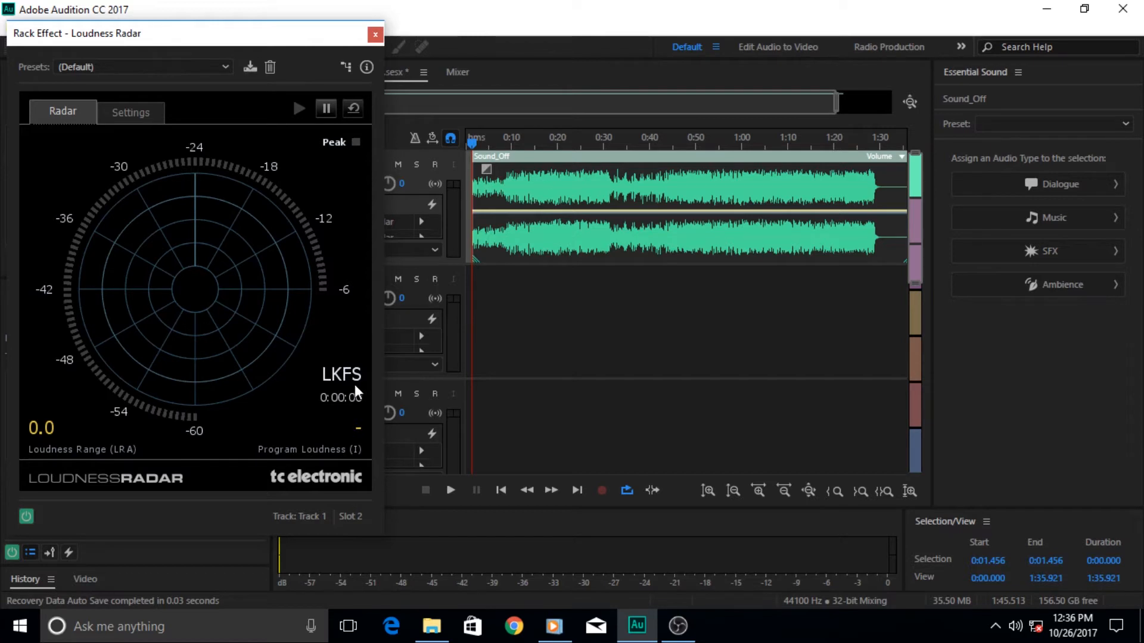
Review the Loudness Radar Settings, checking the loudness units choice, and glance at the radar display
{"action": "left_click", "coordinate": [131, 112]}
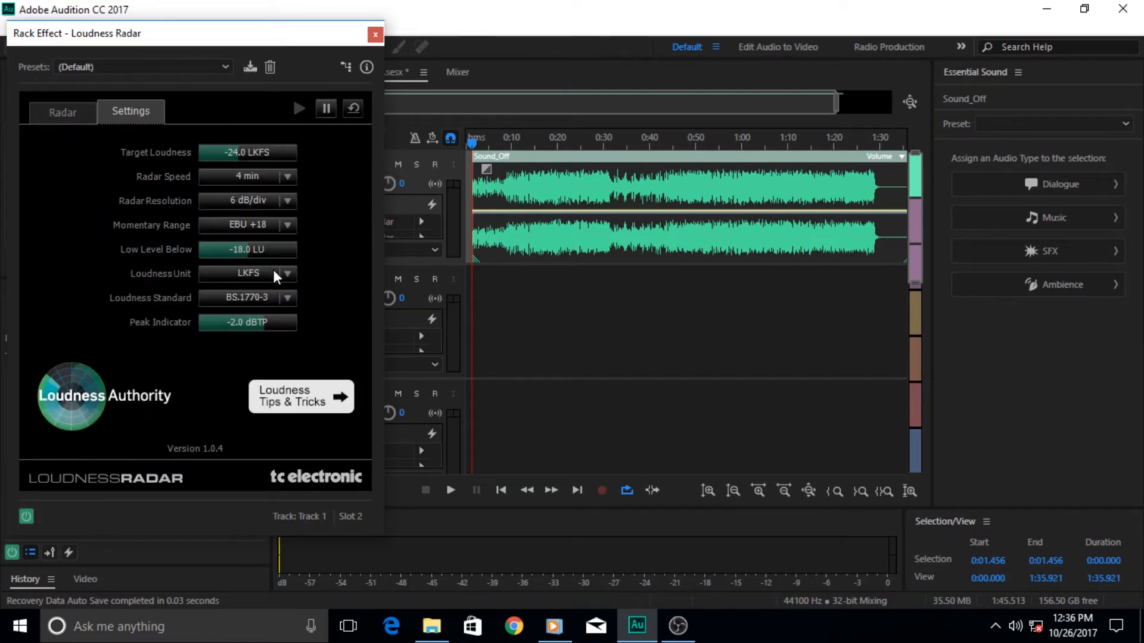
{"action": "left_click", "coordinate": [289, 274]}
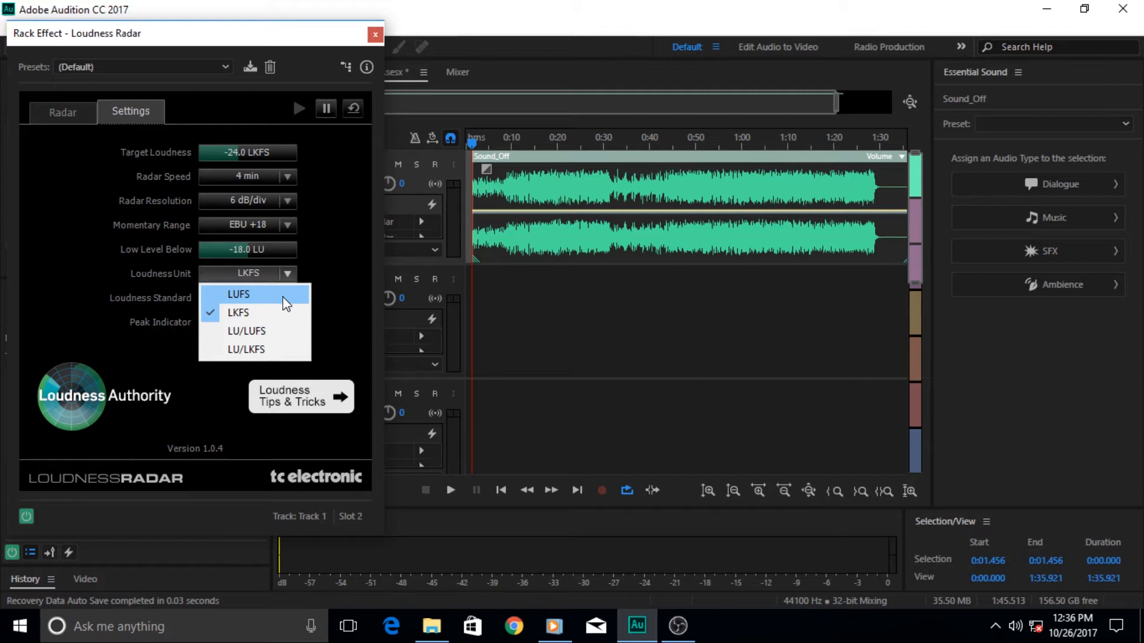
{"action": "left_click", "coordinate": [238, 294]}
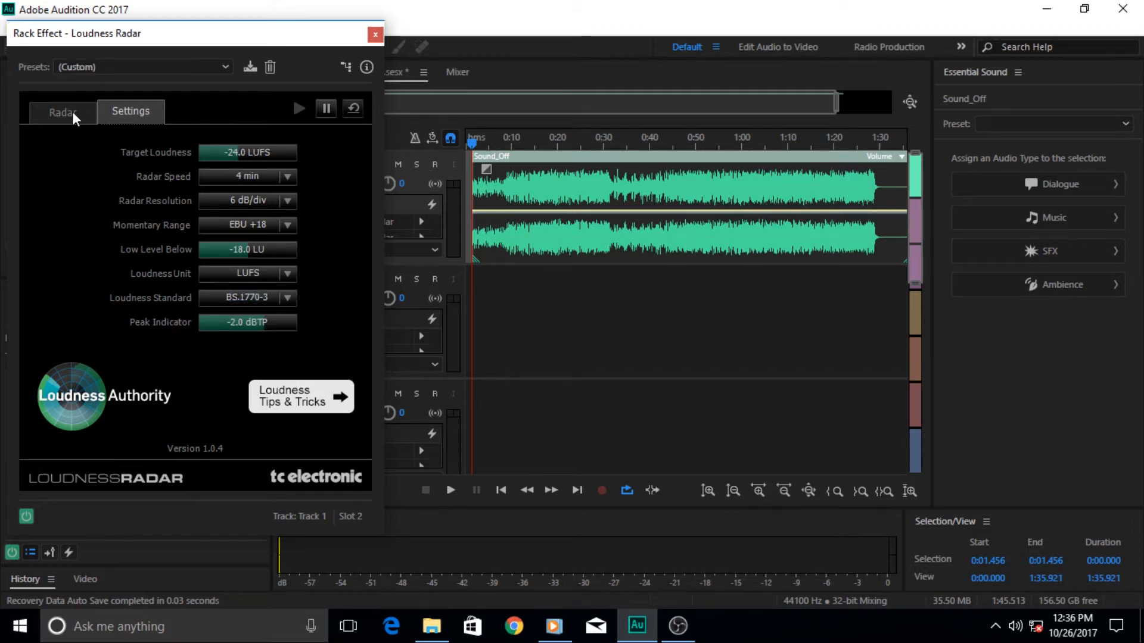
{"action": "left_click", "coordinate": [63, 111]}
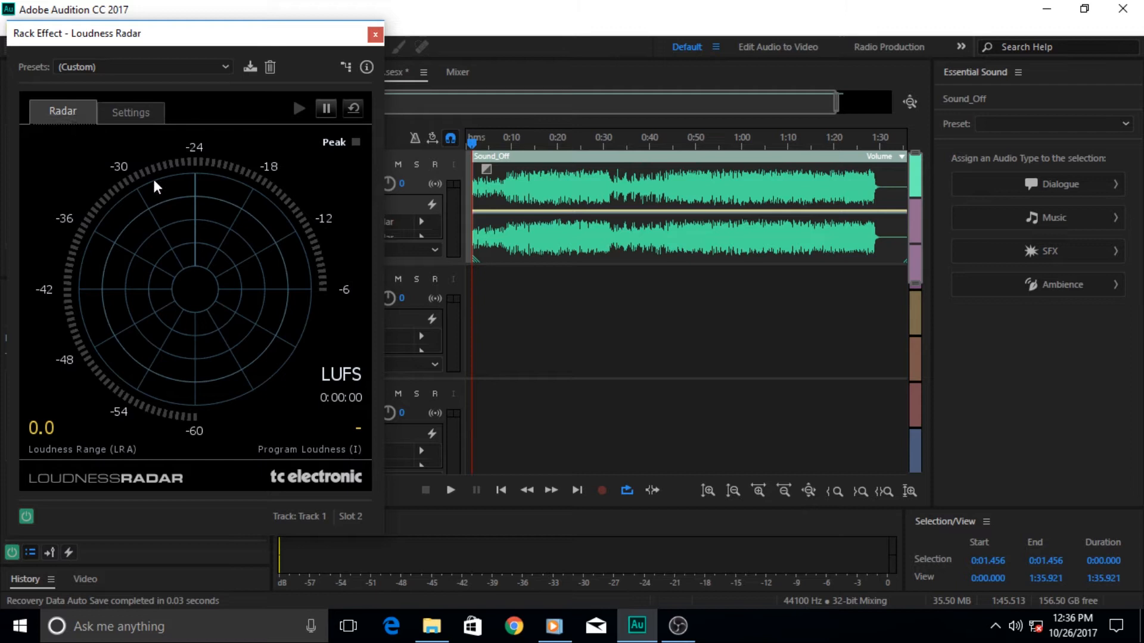
{"action": "mouse_move", "coordinate": [354, 379]}
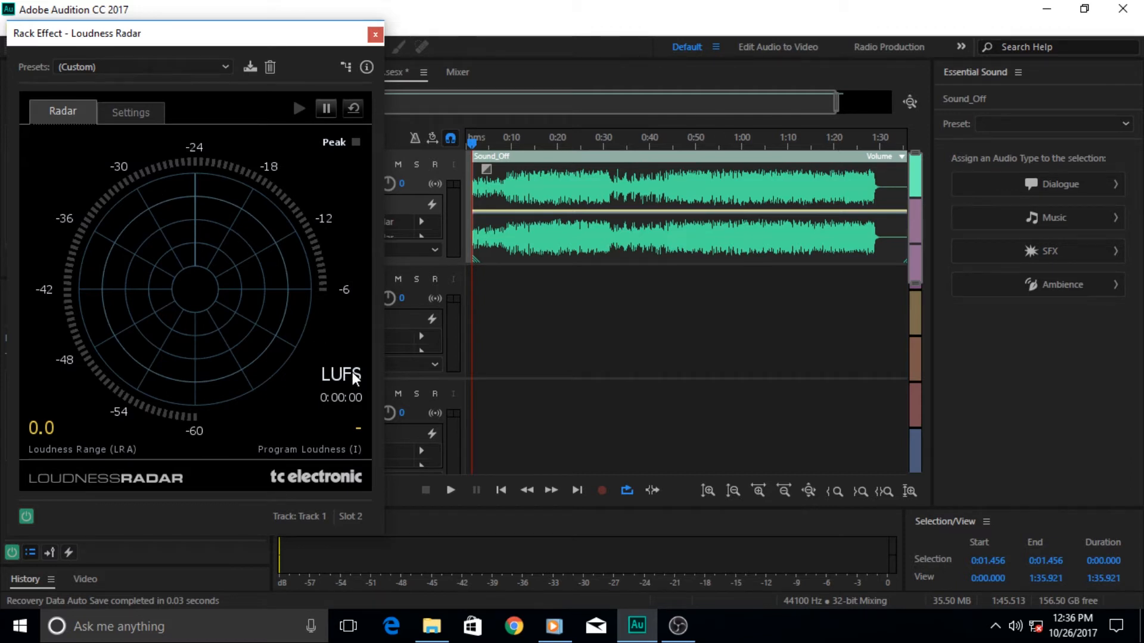
{"action": "mouse_move", "coordinate": [145, 123]}
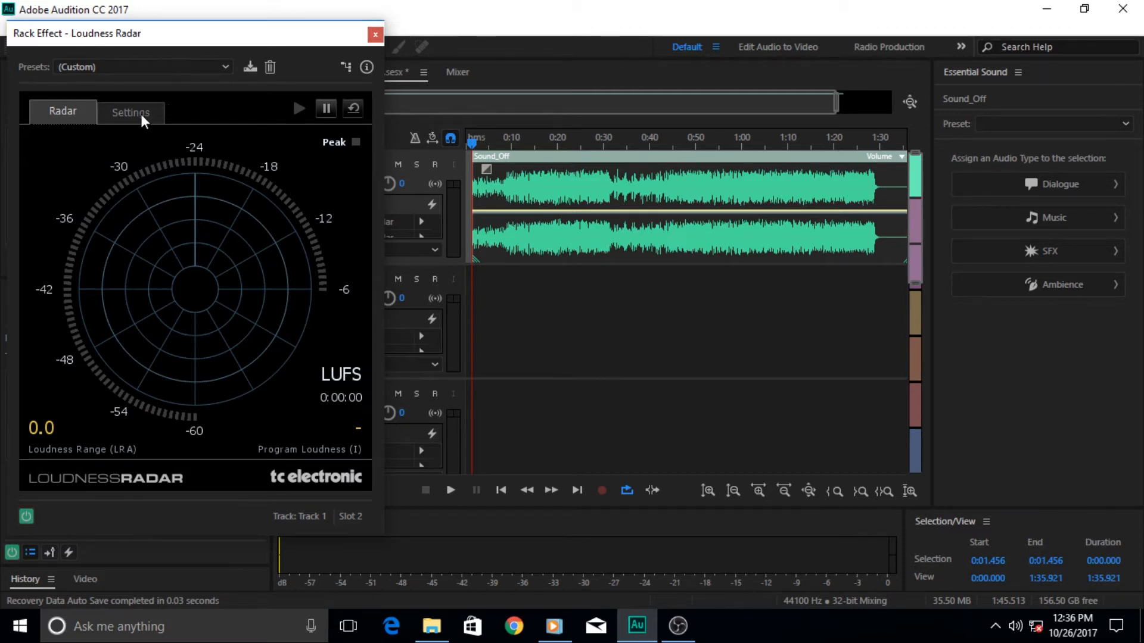
{"action": "left_click", "coordinate": [131, 112]}
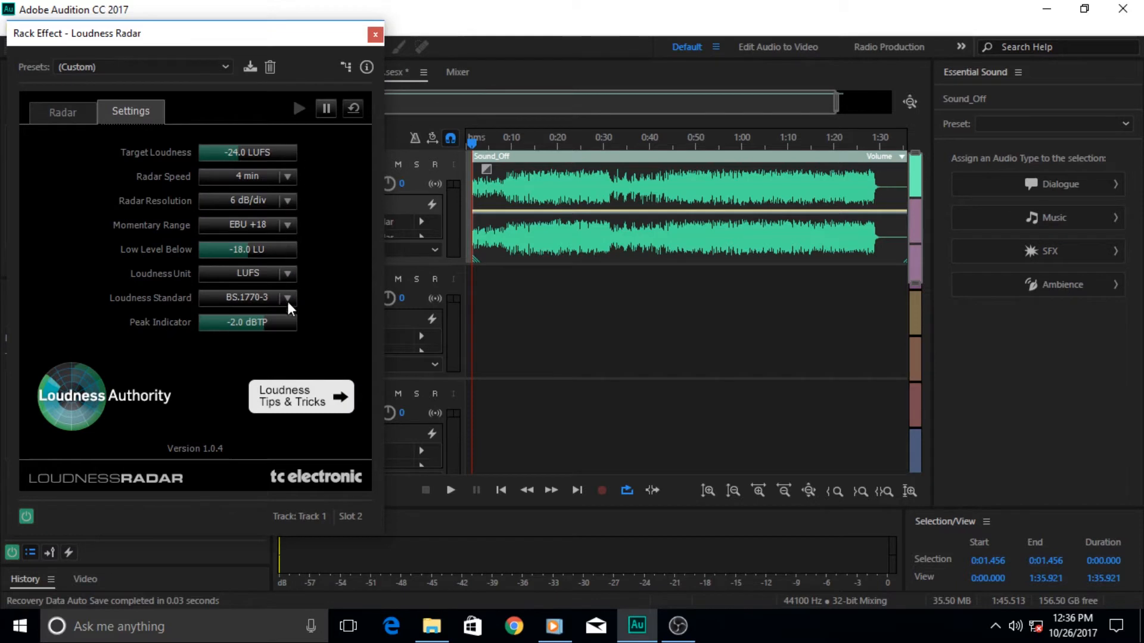
{"action": "mouse_move", "coordinate": [284, 202]}
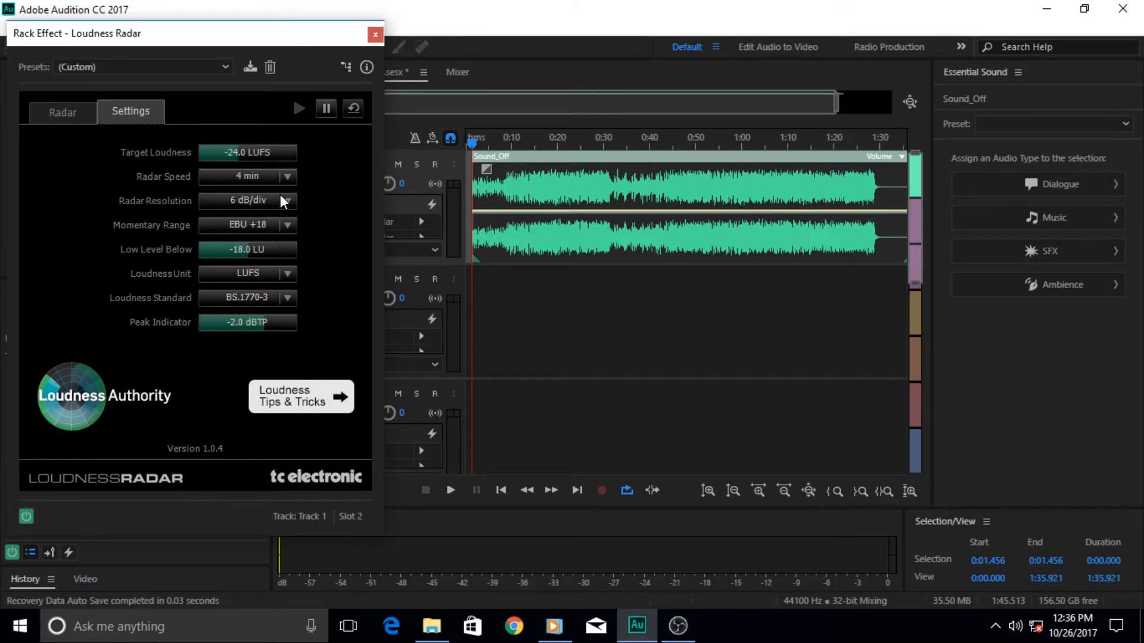
{"action": "mouse_move", "coordinate": [317, 151]}
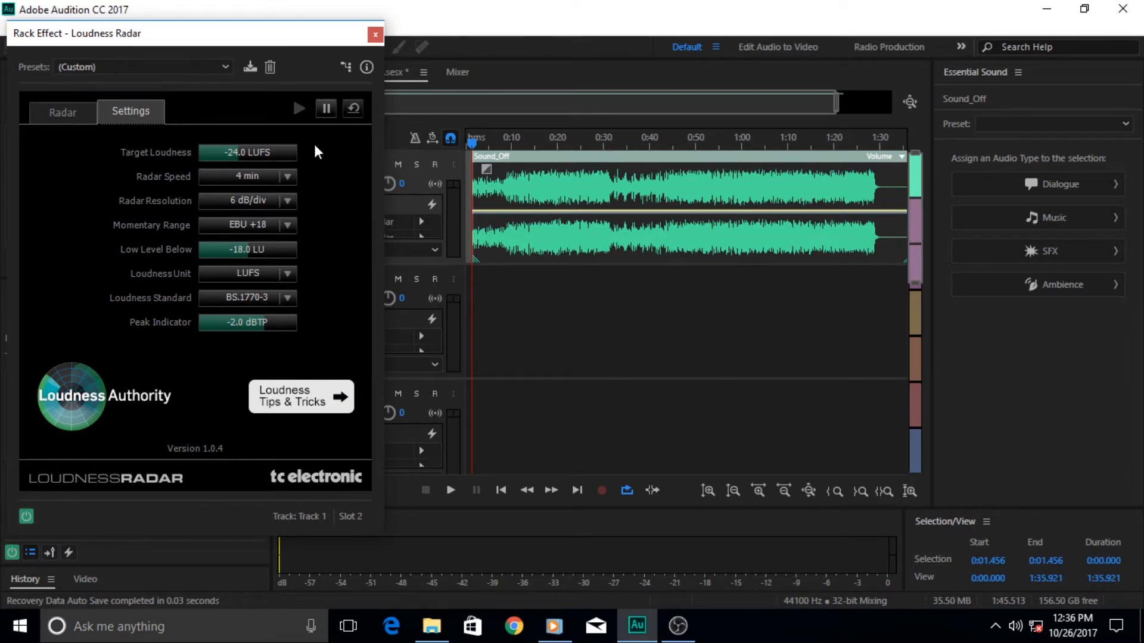
{"action": "mouse_move", "coordinate": [284, 182]}
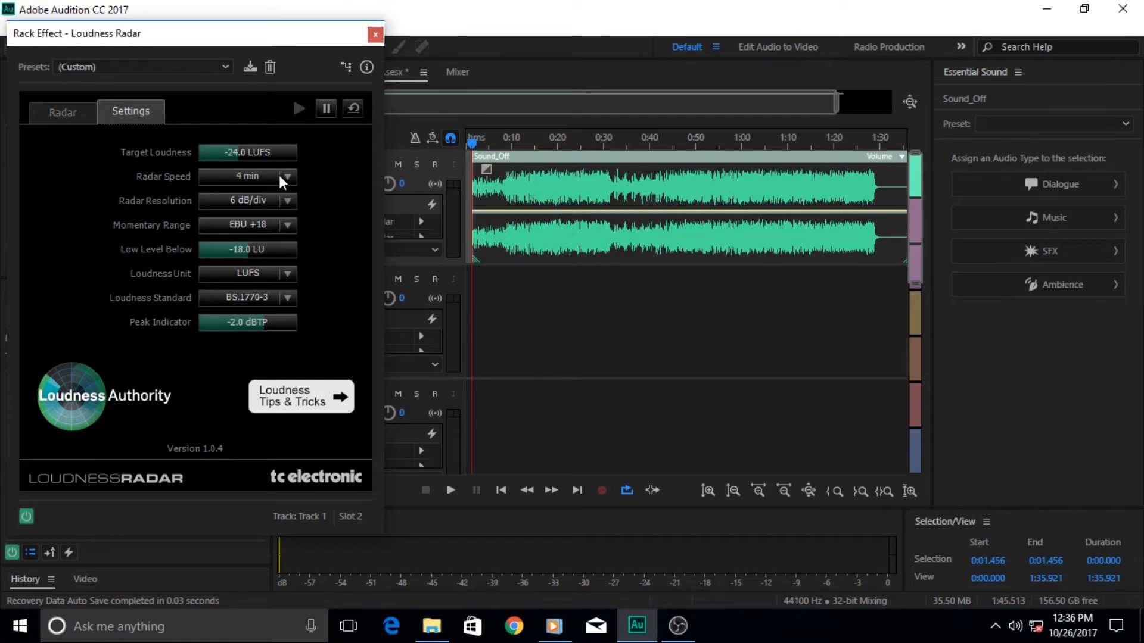
Set Radar Speed to 1 min, check the radar, then follow the Loudness Tips & Tricks link
{"action": "left_click", "coordinate": [289, 177]}
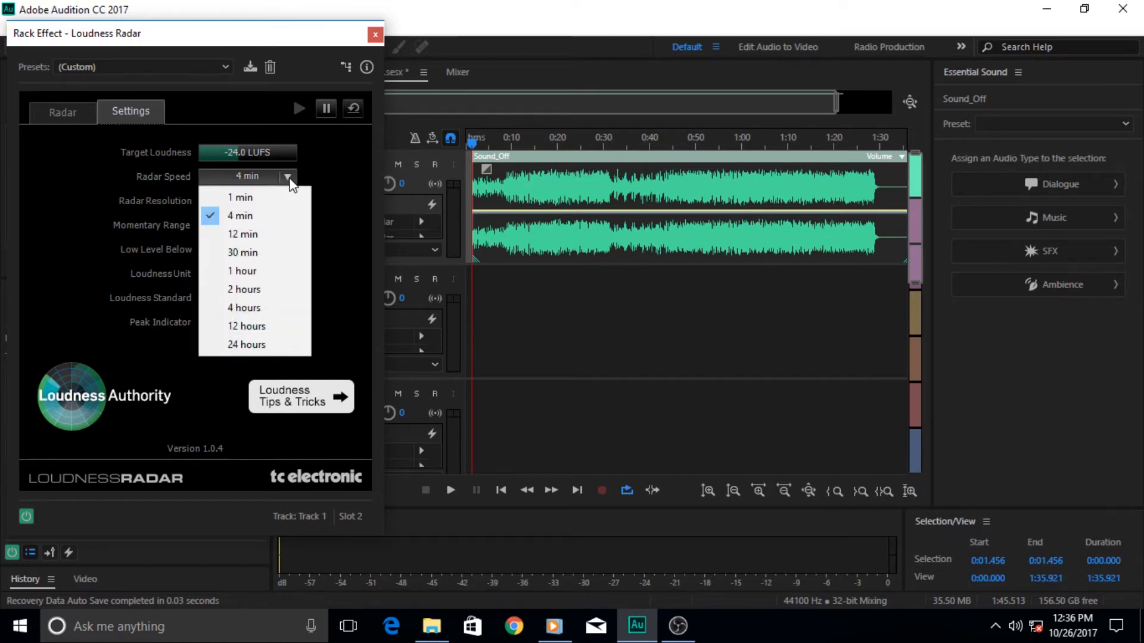
{"action": "left_click", "coordinate": [239, 197]}
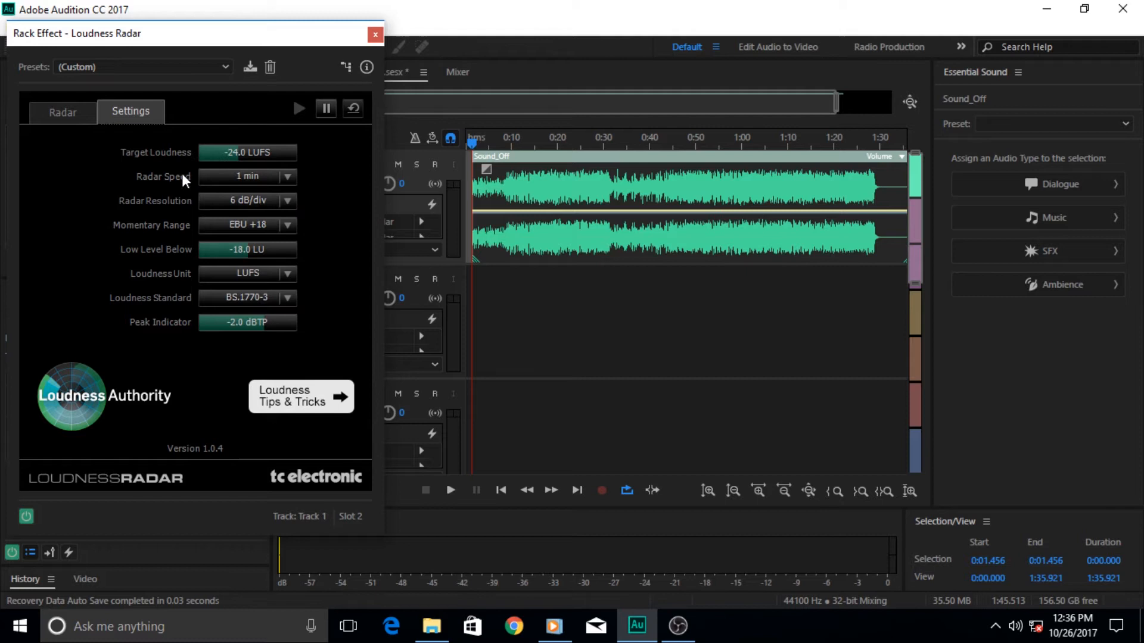
{"action": "left_click", "coordinate": [62, 112]}
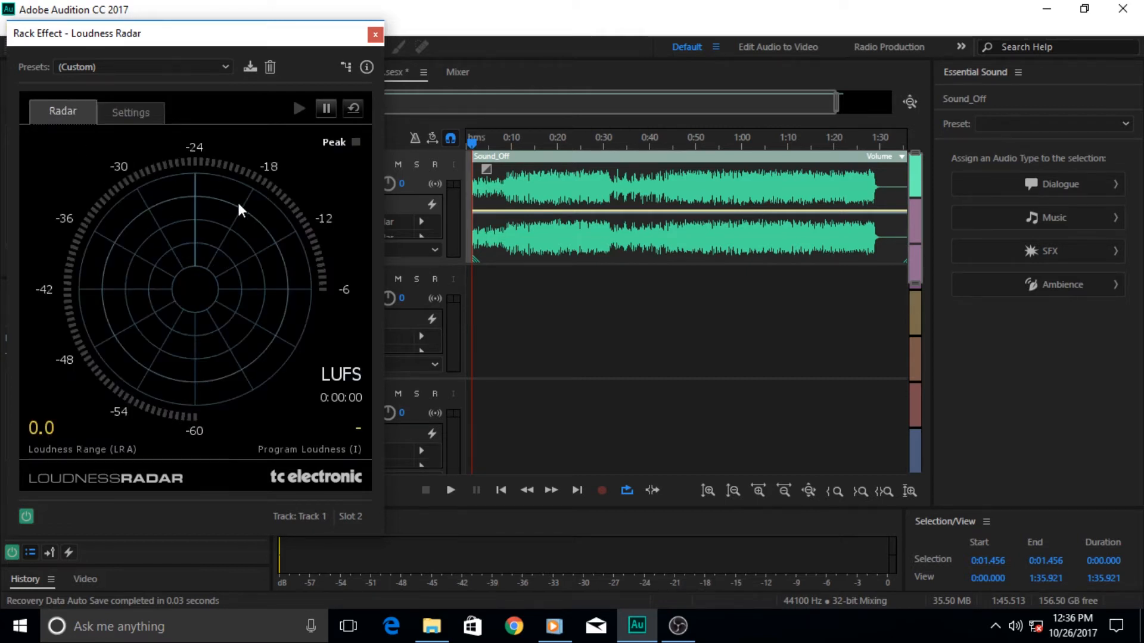
{"action": "left_click", "coordinate": [131, 112]}
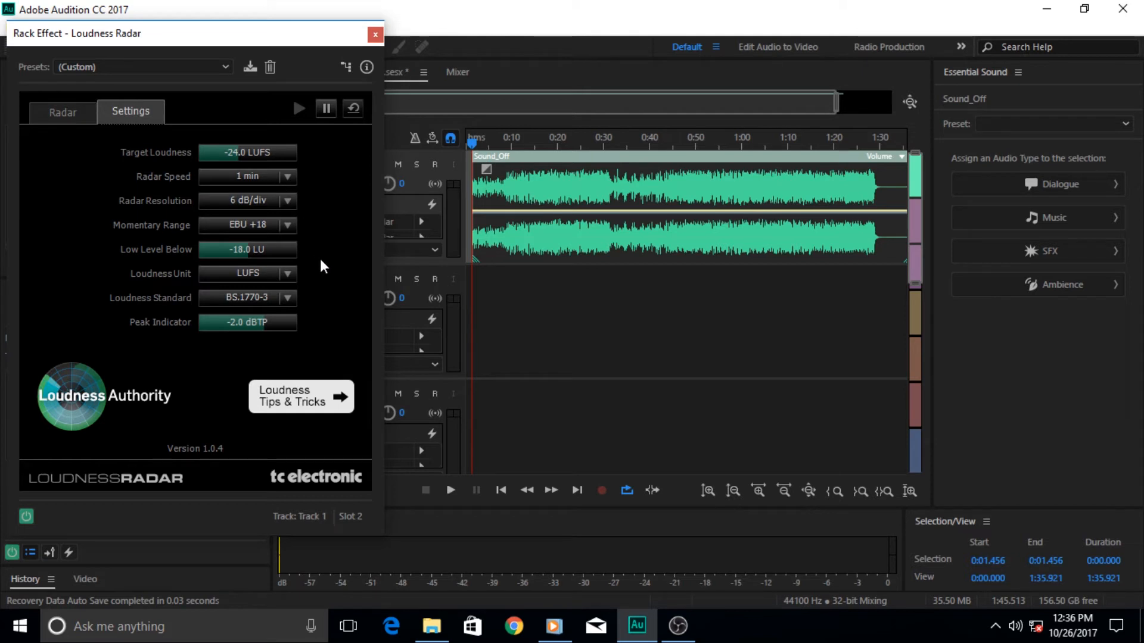
{"action": "mouse_move", "coordinate": [238, 313]}
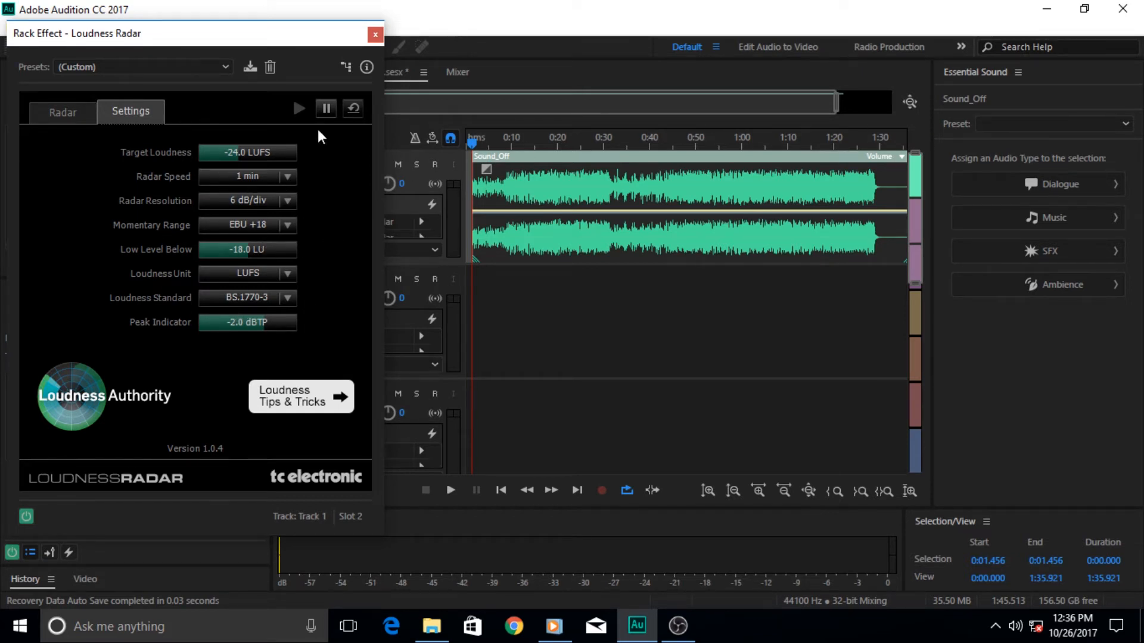
{"action": "mouse_move", "coordinate": [317, 289]}
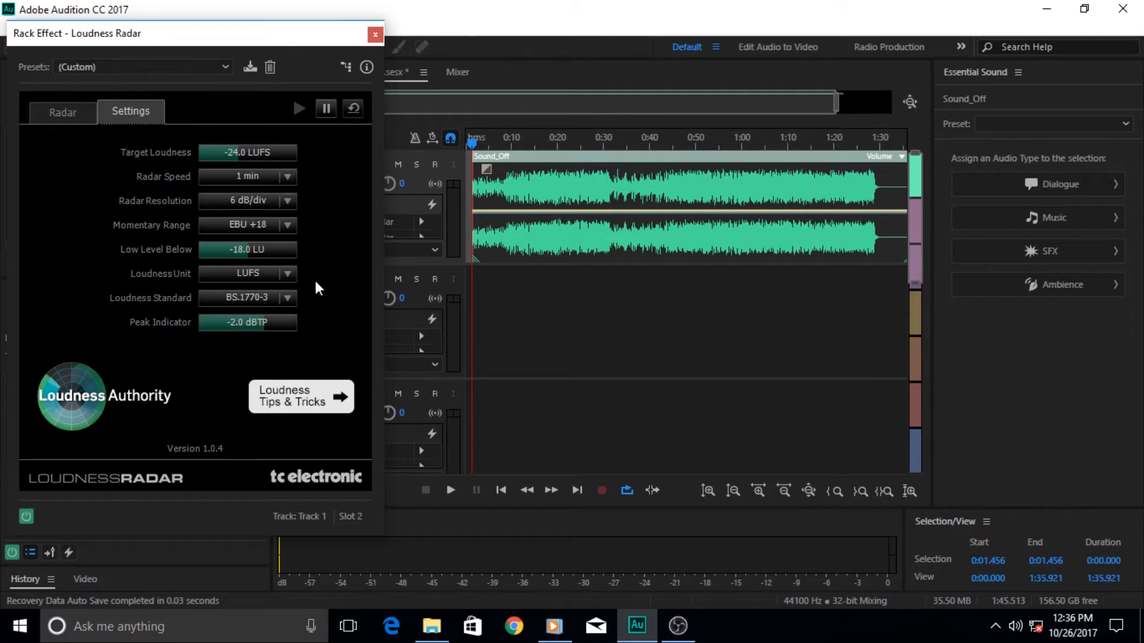
{"action": "mouse_move", "coordinate": [366, 67]}
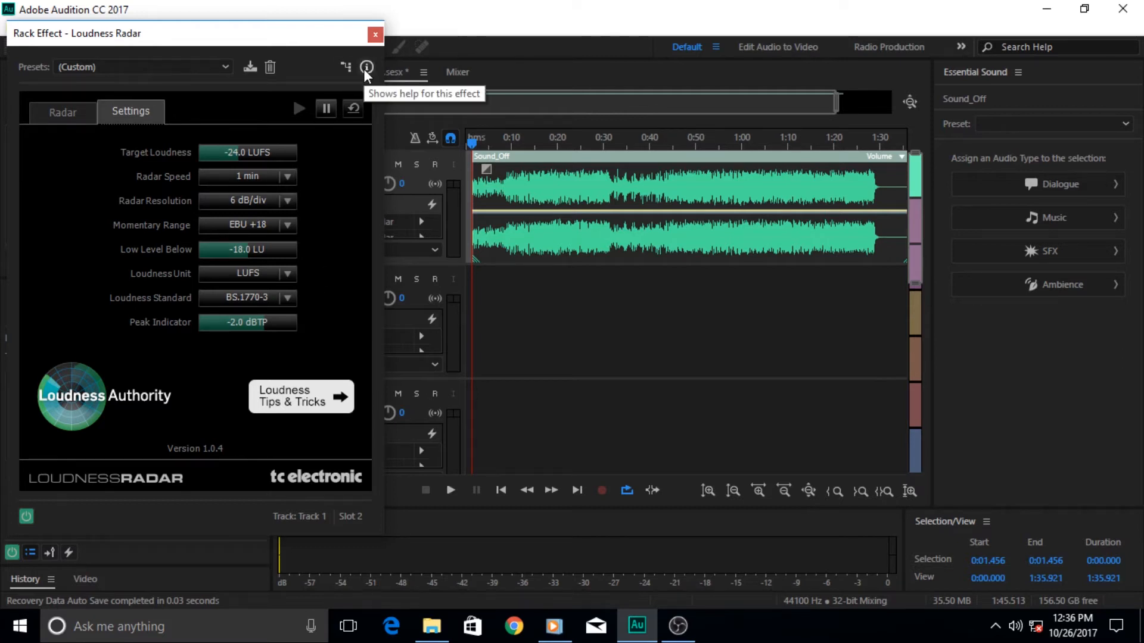
{"action": "mouse_move", "coordinate": [302, 412]}
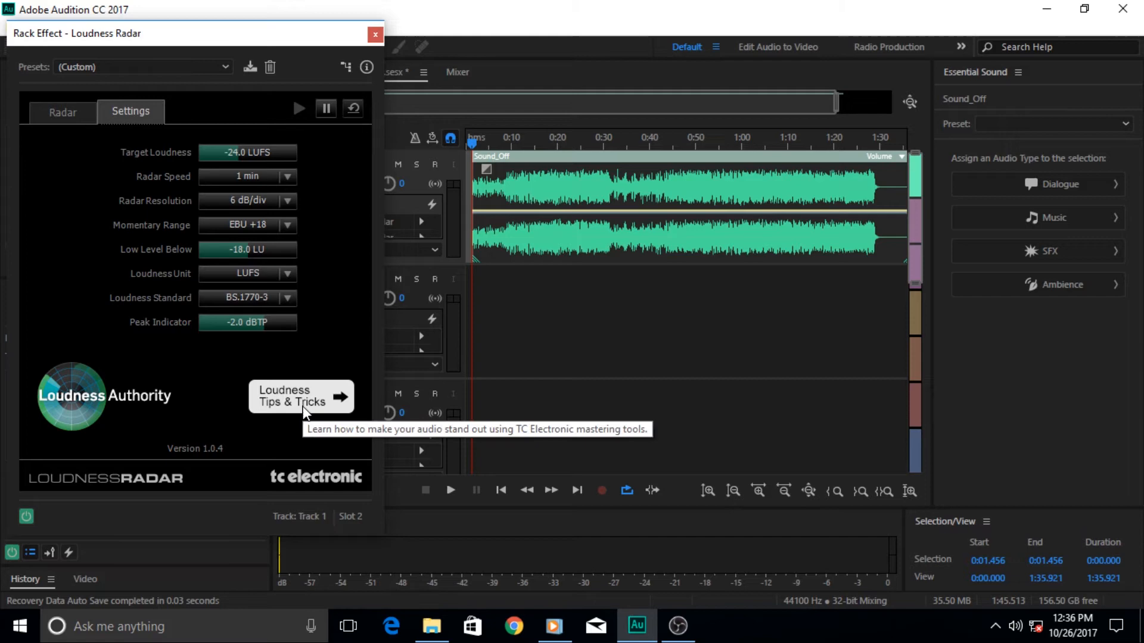
{"action": "mouse_move", "coordinate": [358, 226]}
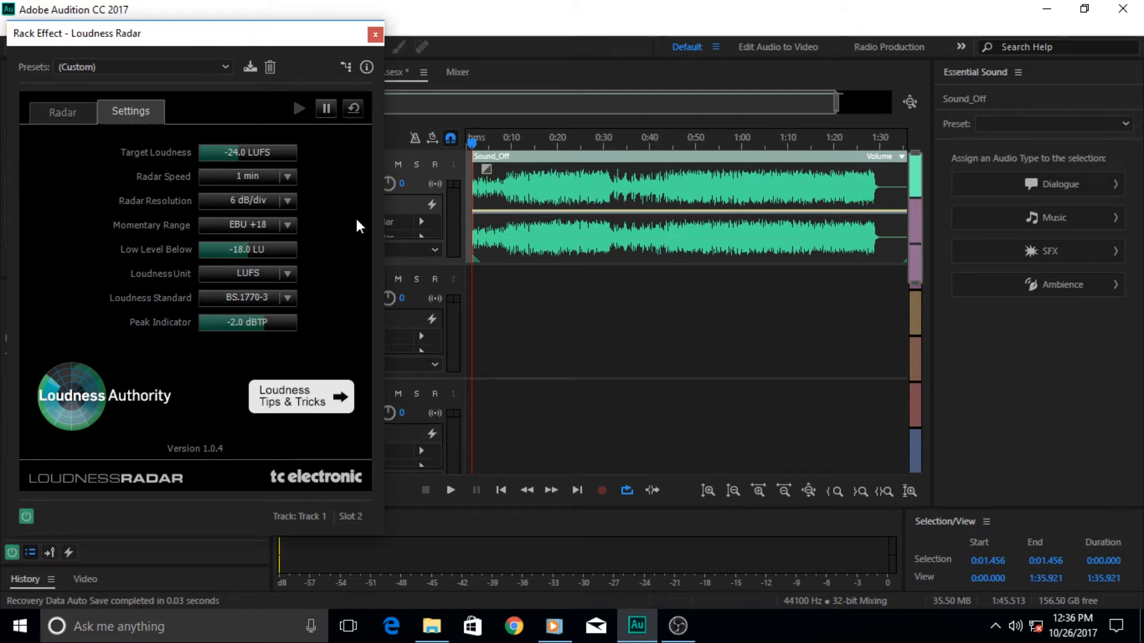
{"action": "left_click", "coordinate": [300, 395]}
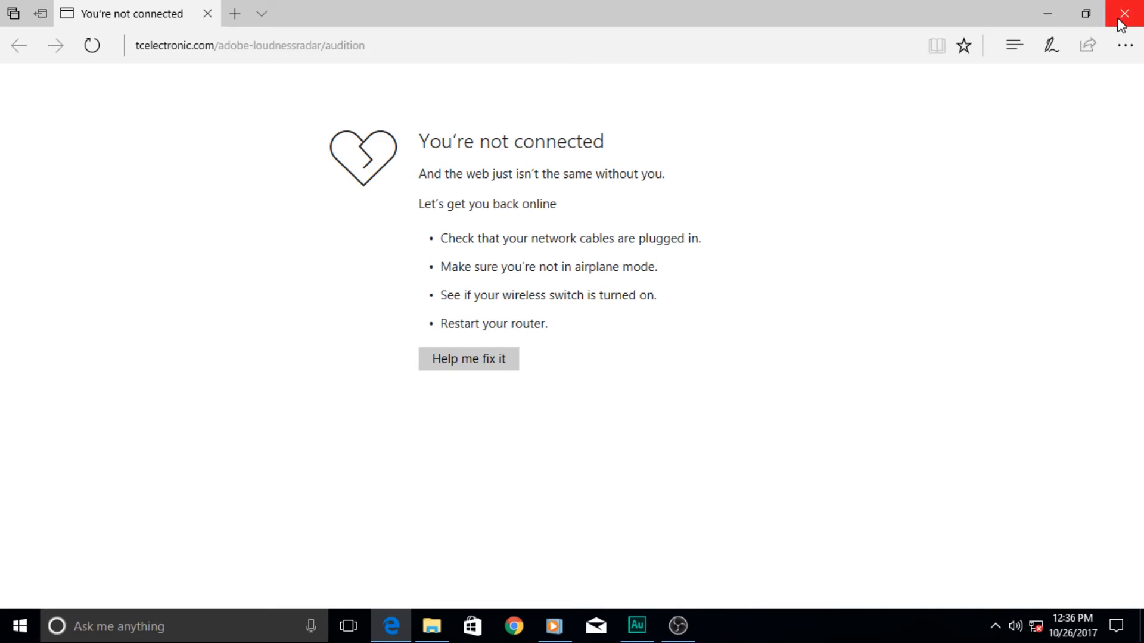
Close the offline Microsoft Edge window showing the tc electronic tips page
{"action": "left_click", "coordinate": [1126, 14]}
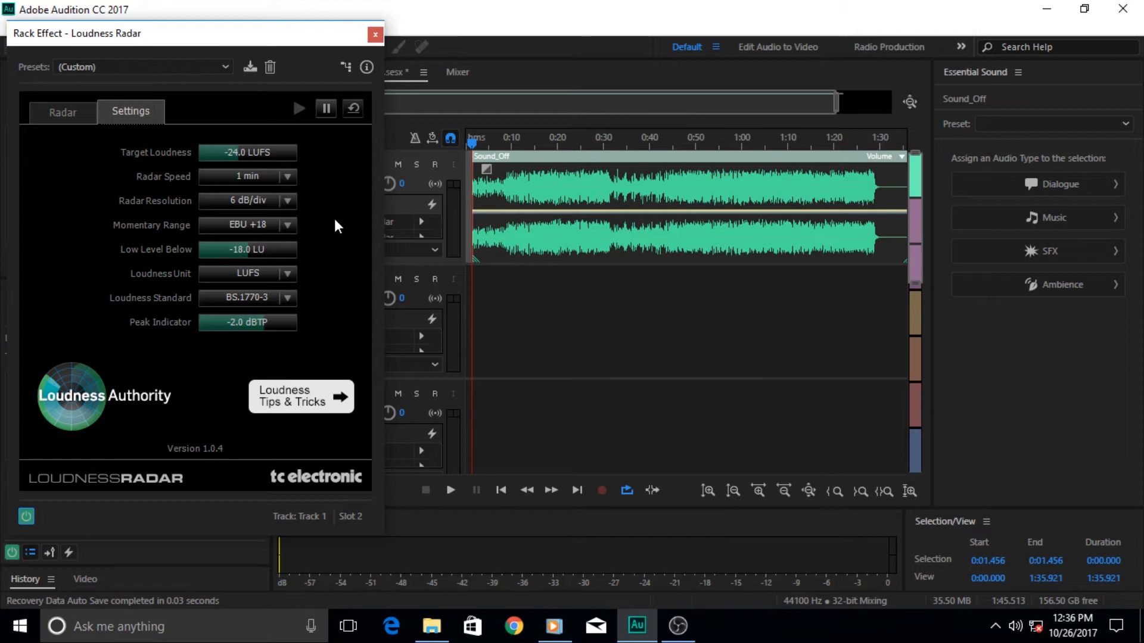
{"action": "mouse_move", "coordinate": [248, 274]}
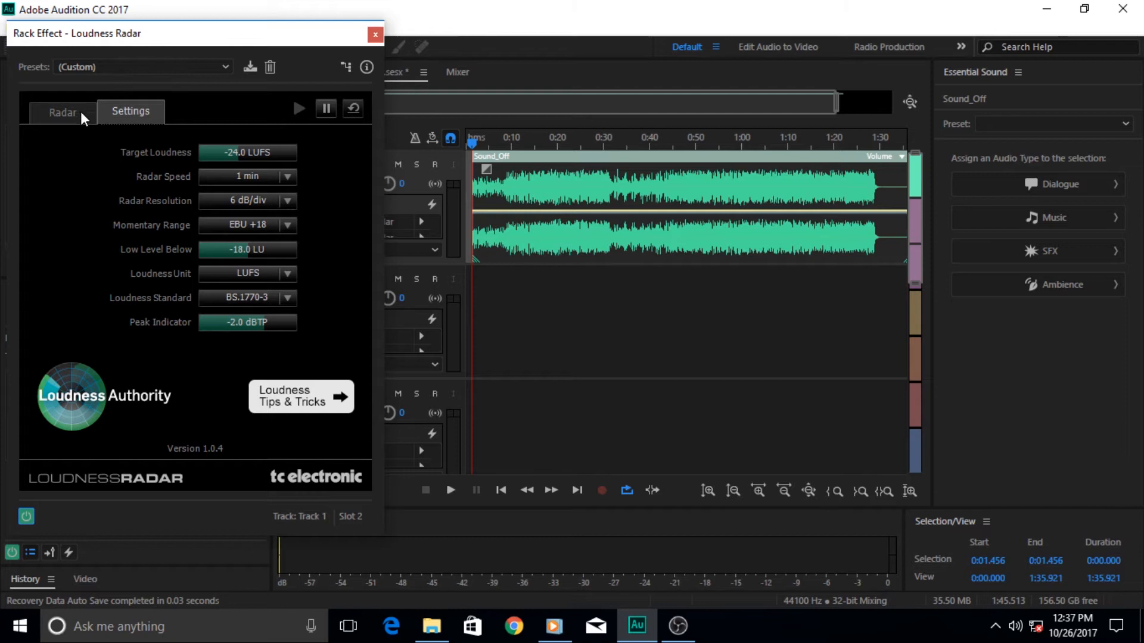
Return the Loudness Radar window to its Radar tab, reading 0.0 LRA
{"action": "left_click", "coordinate": [63, 112]}
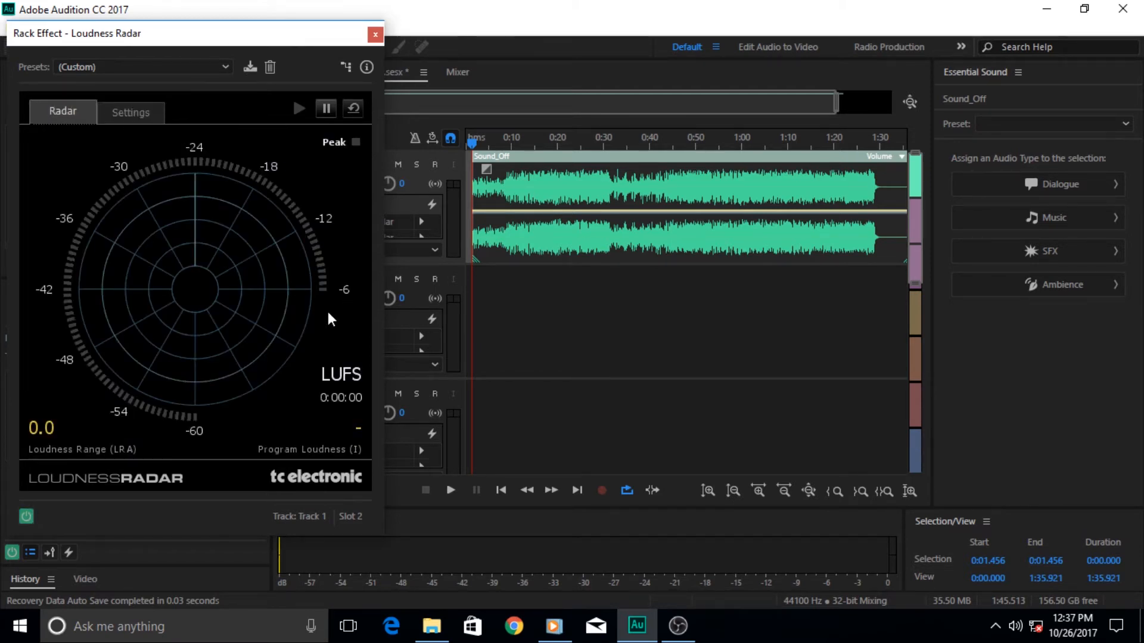
{"action": "mouse_move", "coordinate": [343, 492]}
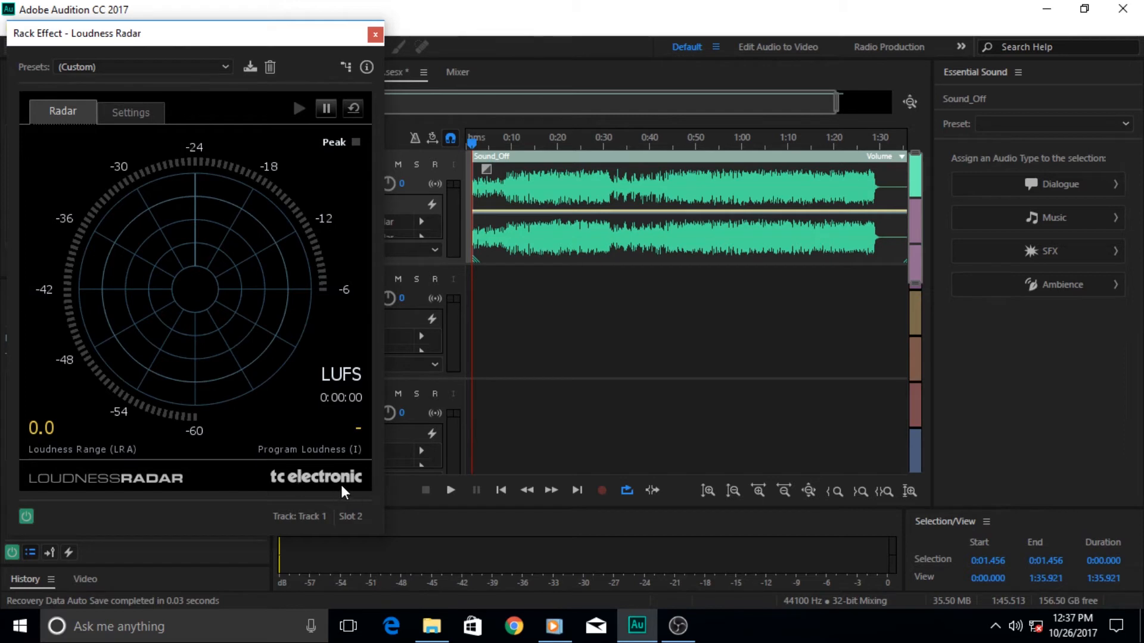
{"action": "mouse_move", "coordinate": [277, 268]}
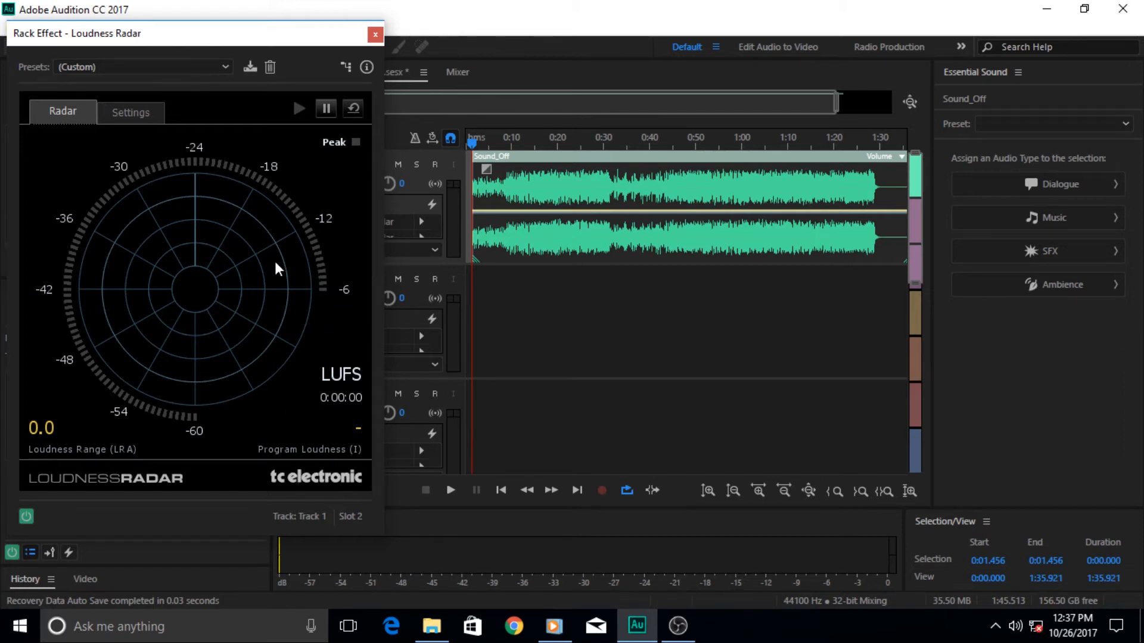
{"action": "mouse_move", "coordinate": [46, 460]}
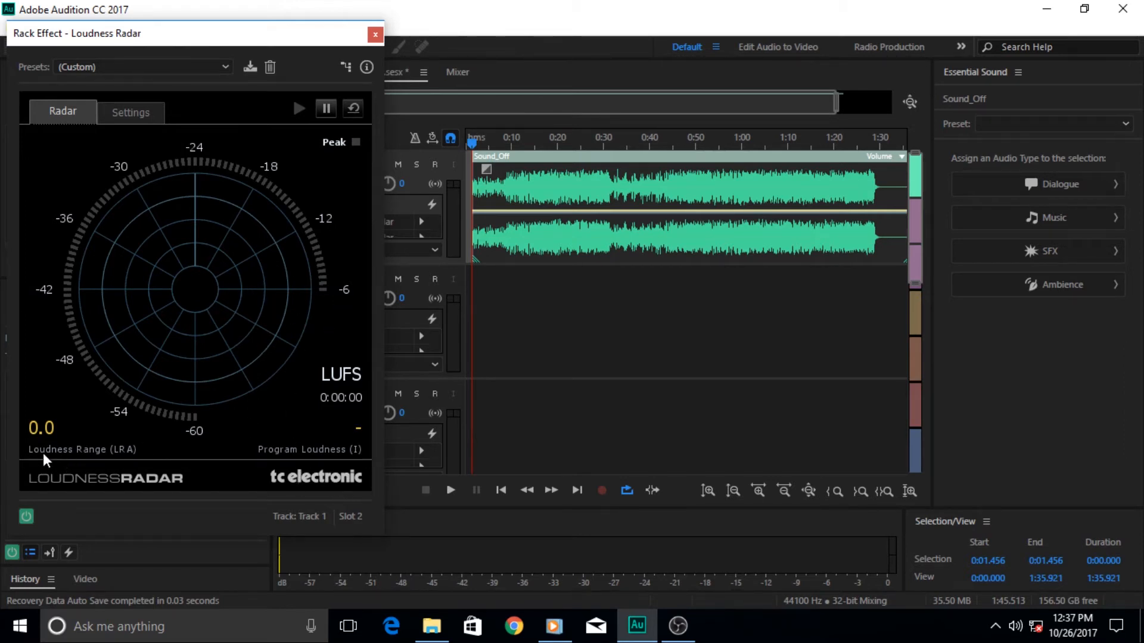
{"action": "mouse_move", "coordinate": [343, 416]}
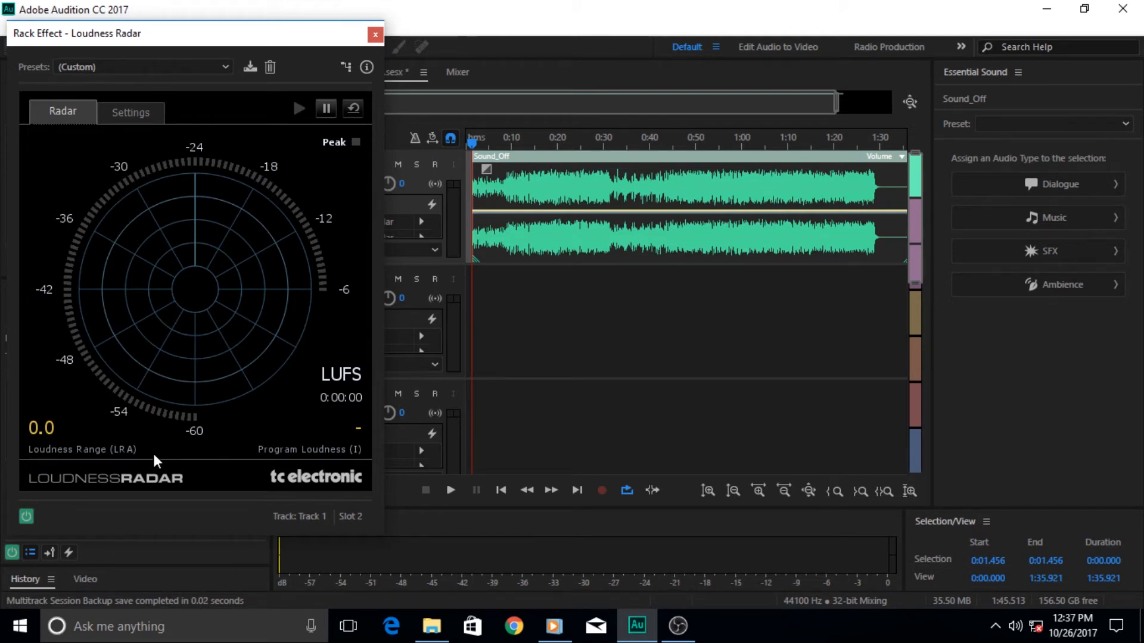
{"action": "mouse_move", "coordinate": [304, 237]}
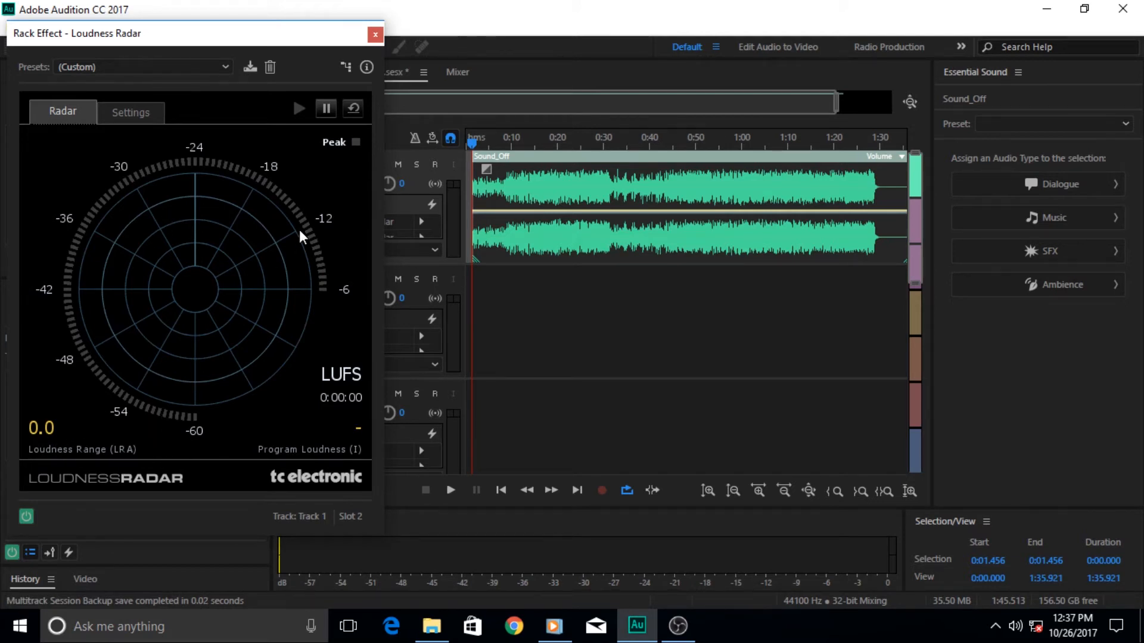
{"action": "mouse_move", "coordinate": [121, 389]}
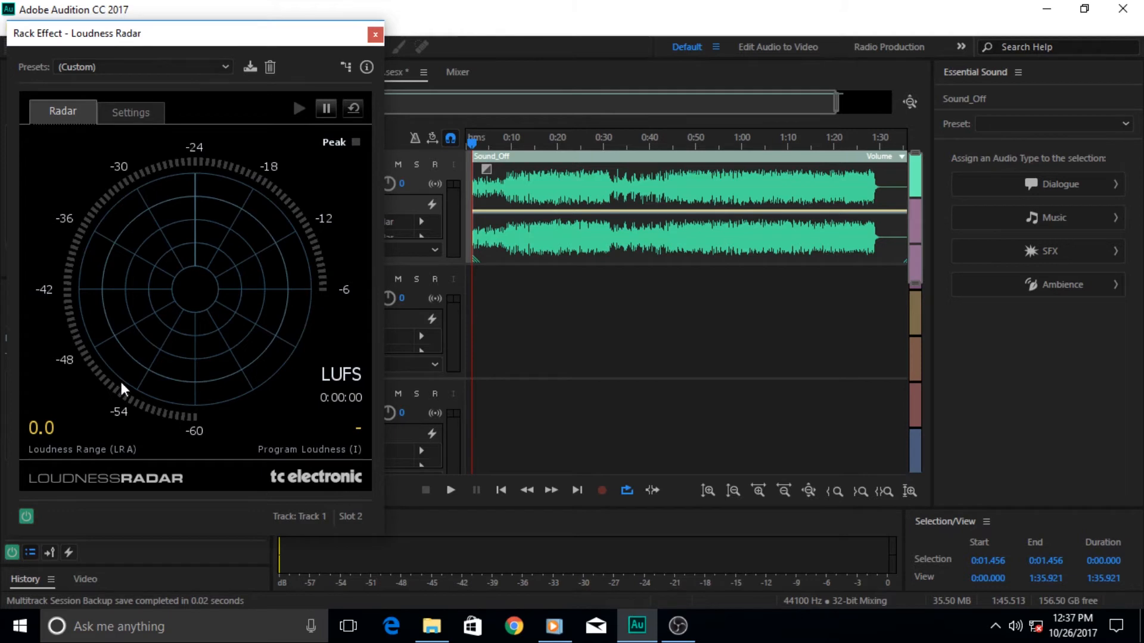
{"action": "mouse_move", "coordinate": [189, 271]}
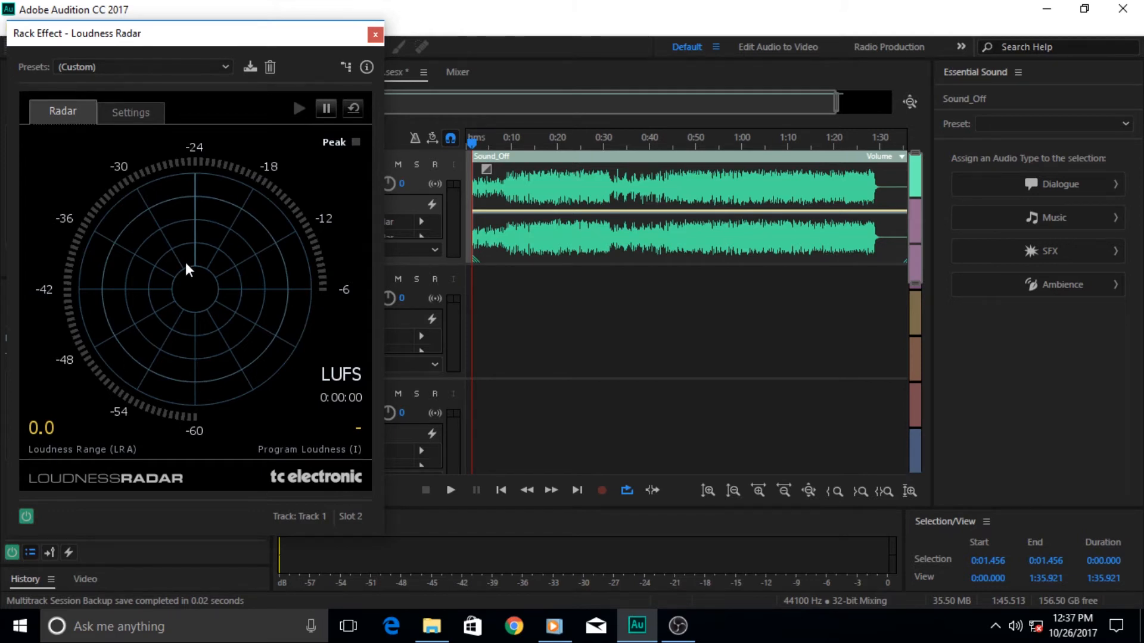
{"action": "mouse_move", "coordinate": [308, 378]}
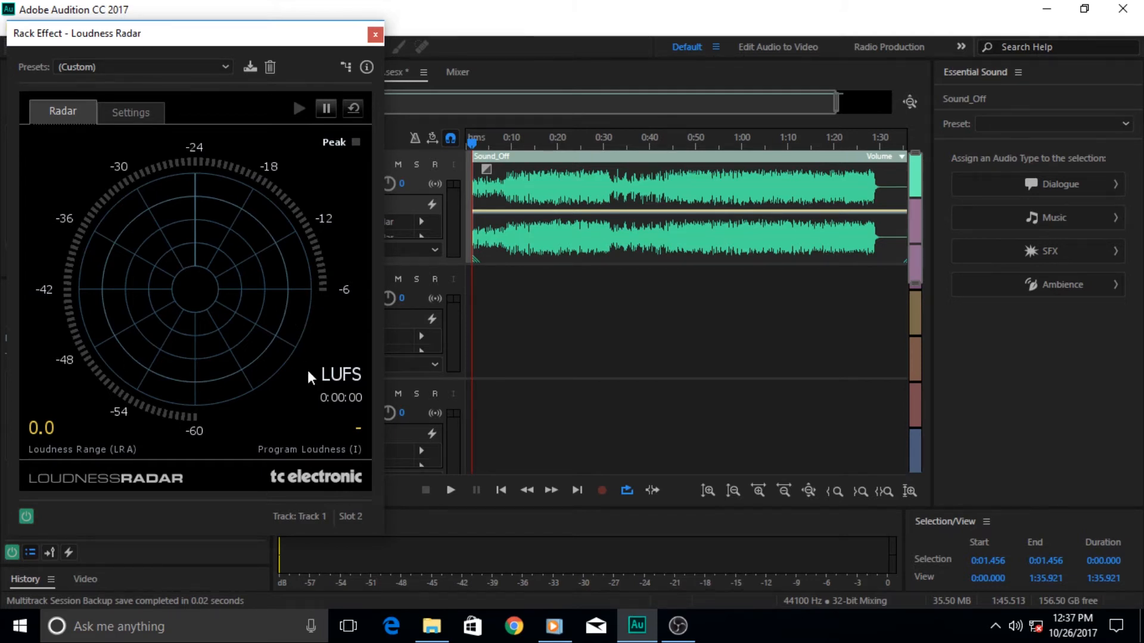
{"action": "mouse_move", "coordinate": [261, 224]}
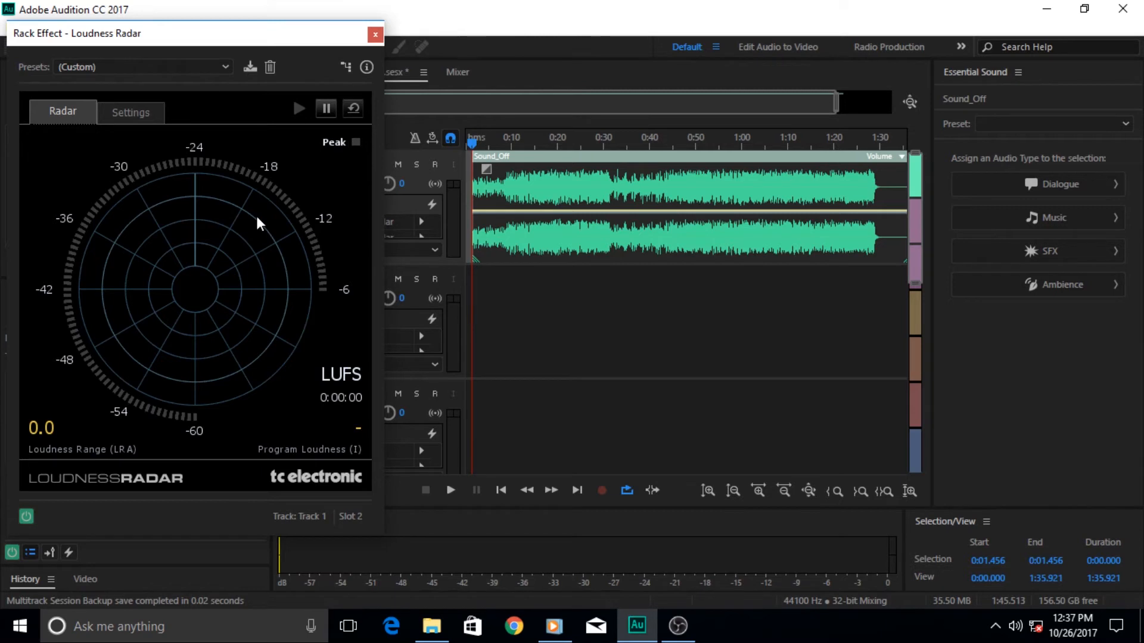
{"action": "mouse_move", "coordinate": [244, 314]}
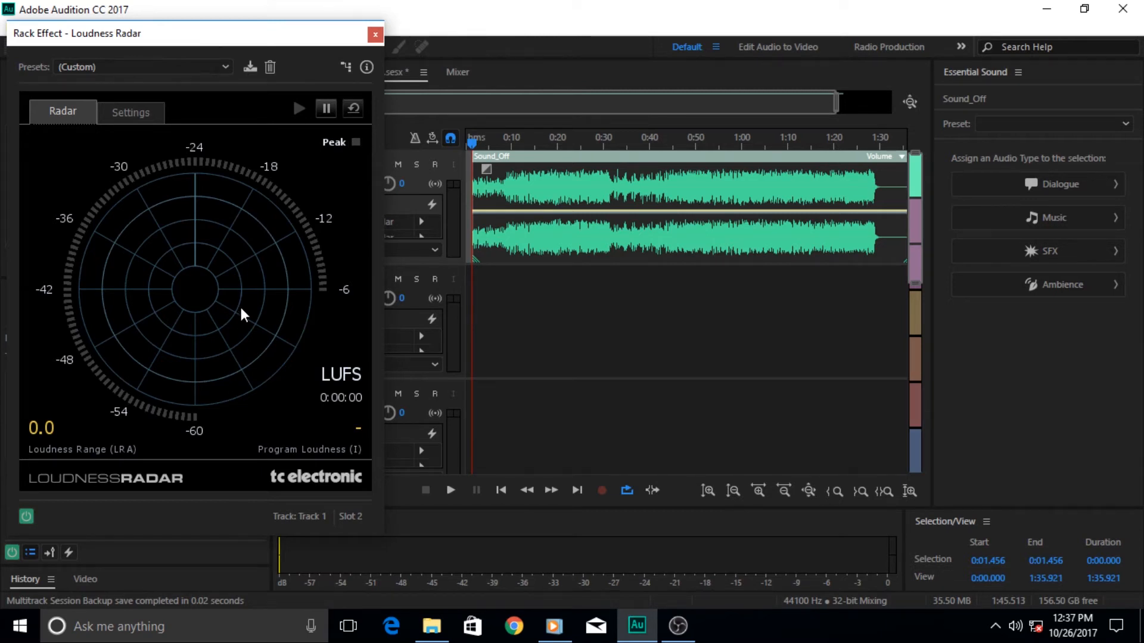
{"action": "mouse_move", "coordinate": [342, 188]}
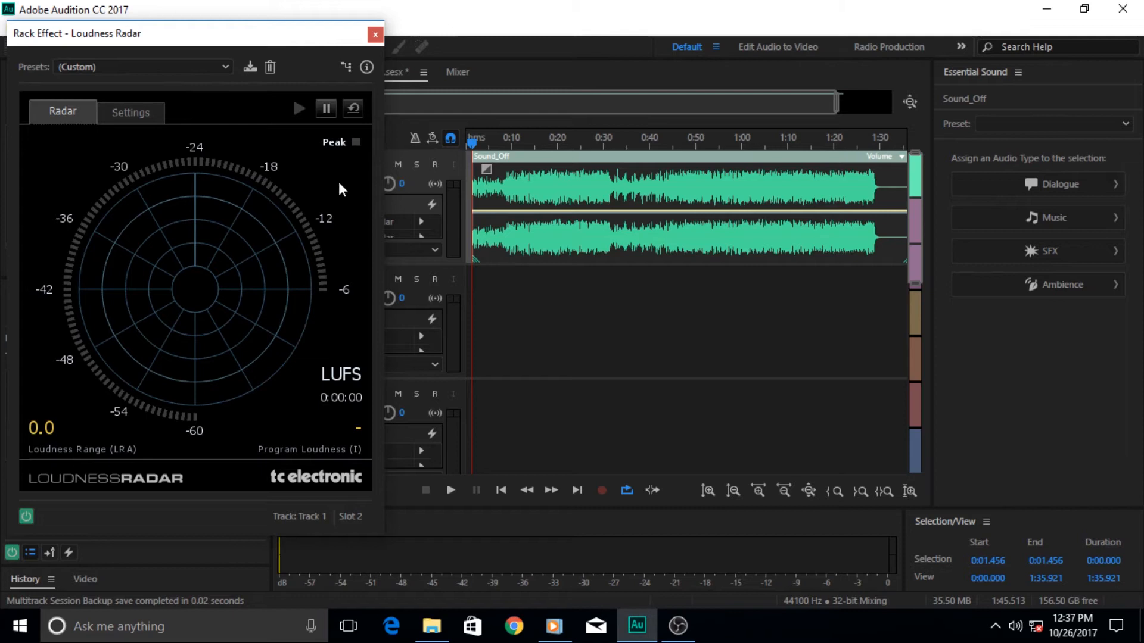
{"action": "mouse_move", "coordinate": [357, 155]}
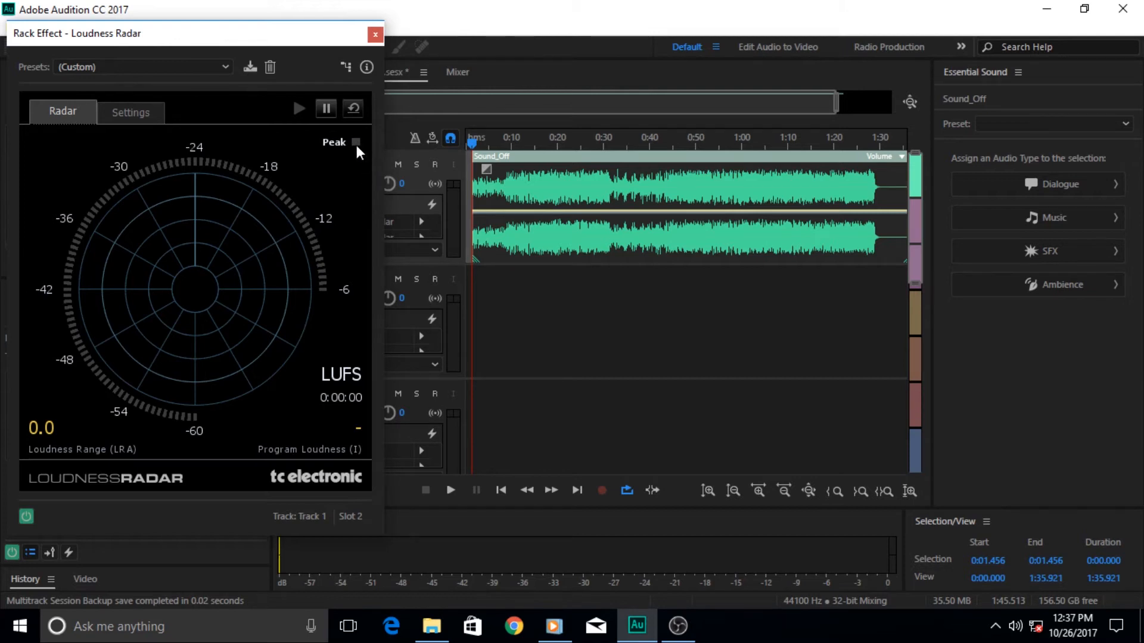
{"action": "mouse_move", "coordinate": [409, 210]}
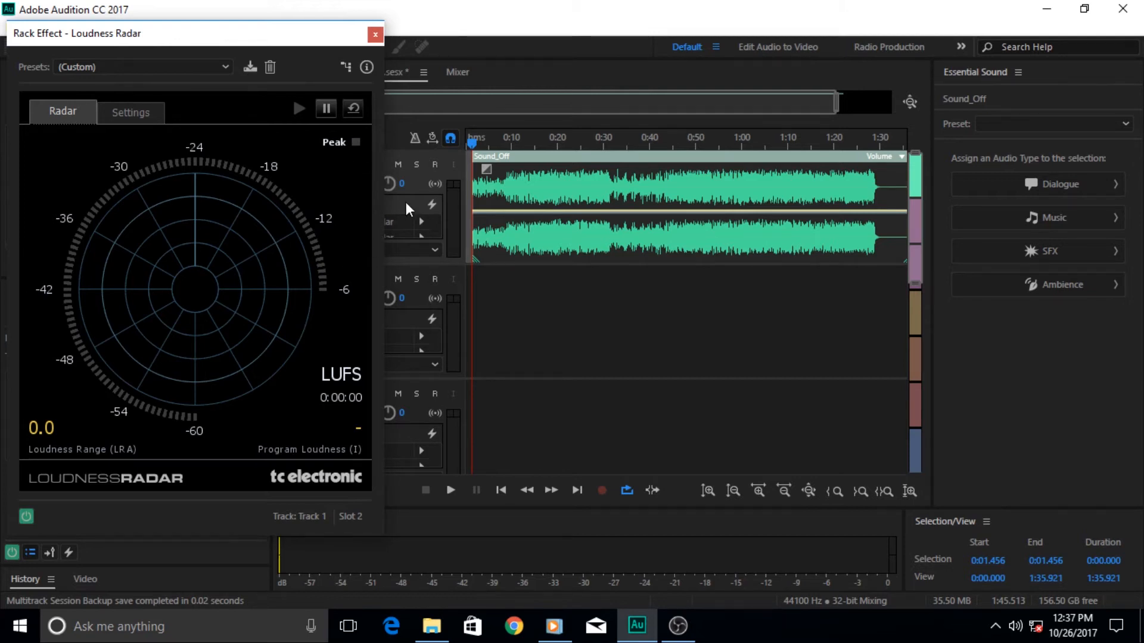
{"action": "mouse_move", "coordinate": [419, 192]}
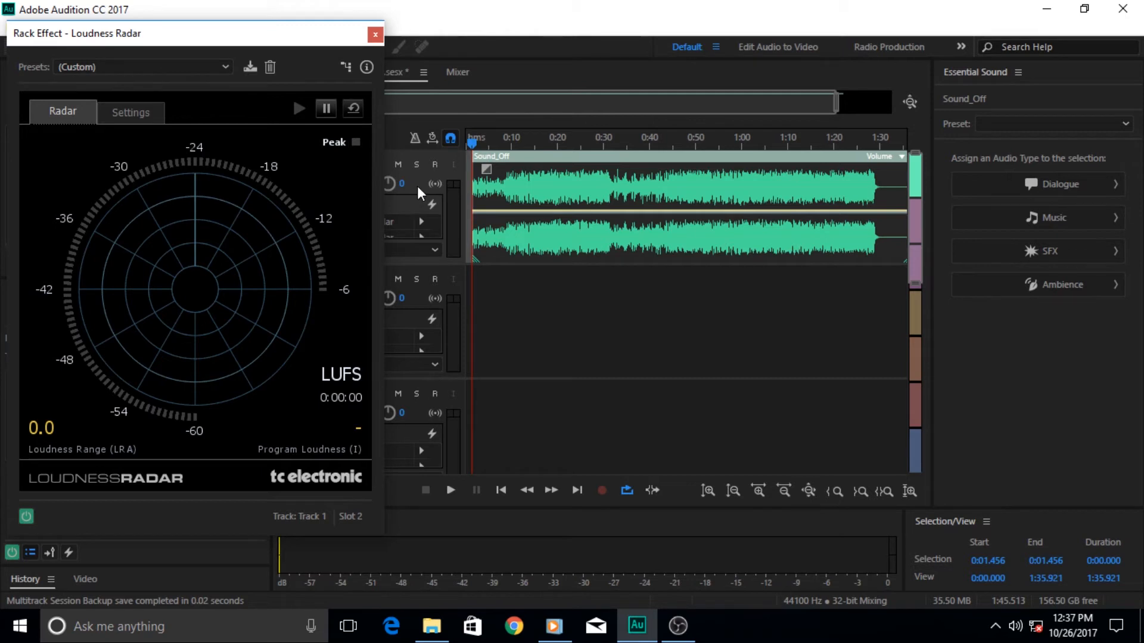
{"action": "mouse_move", "coordinate": [228, 50]}
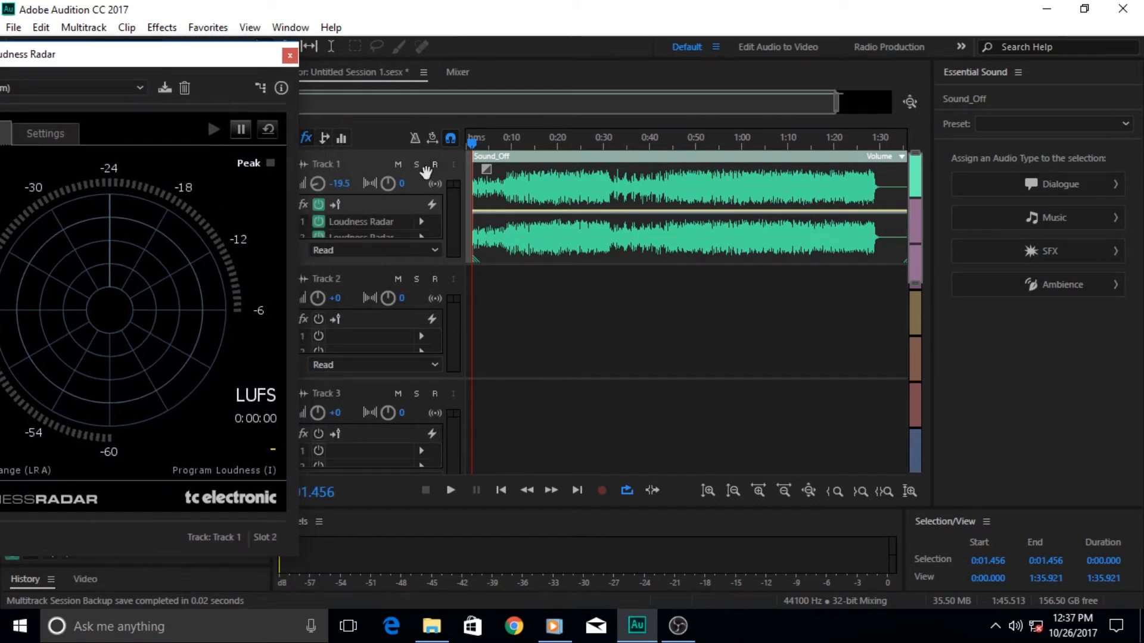
{"action": "mouse_move", "coordinate": [434, 204]}
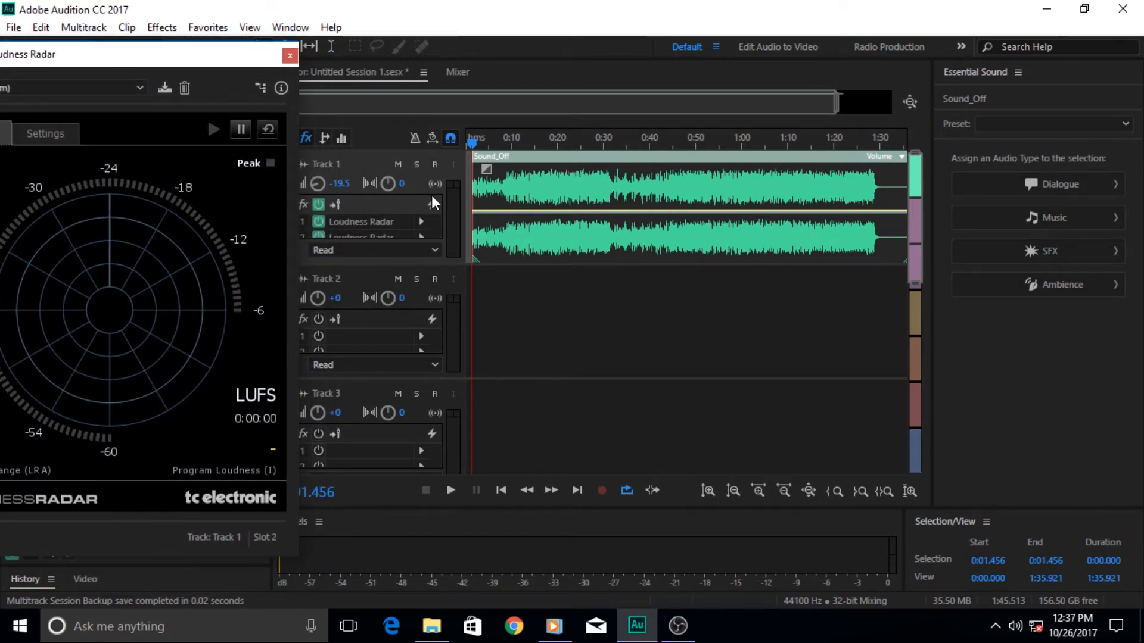
{"action": "mouse_move", "coordinate": [456, 207]}
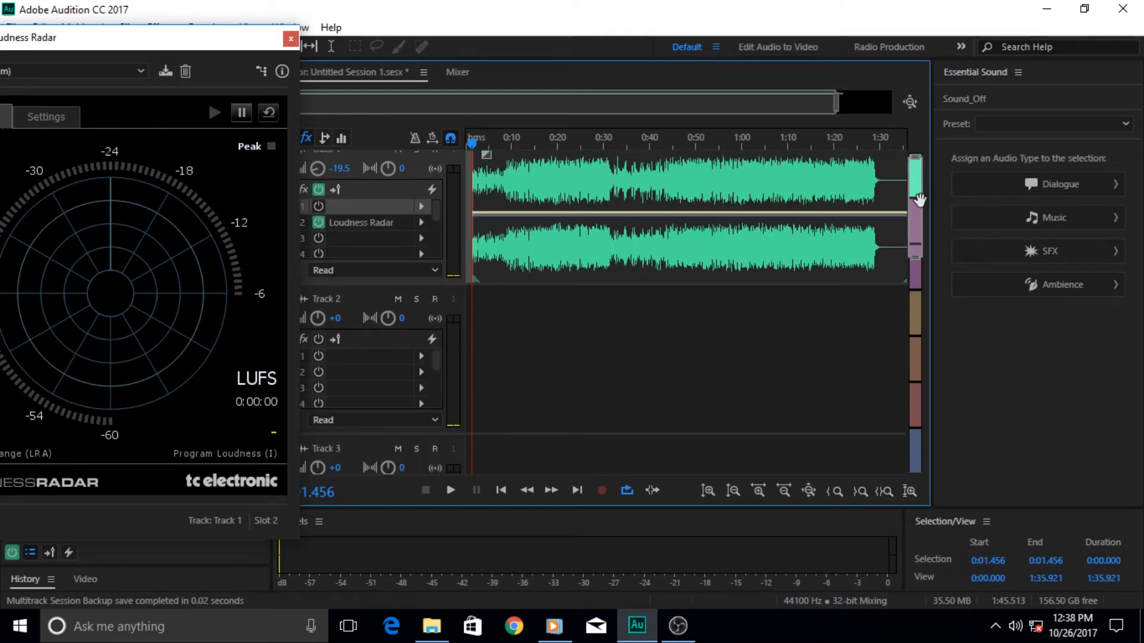
Scroll the Editor track list down to the Master track and select it
{"action": "scroll", "scroll_direction": "down", "scroll_amount": 3}
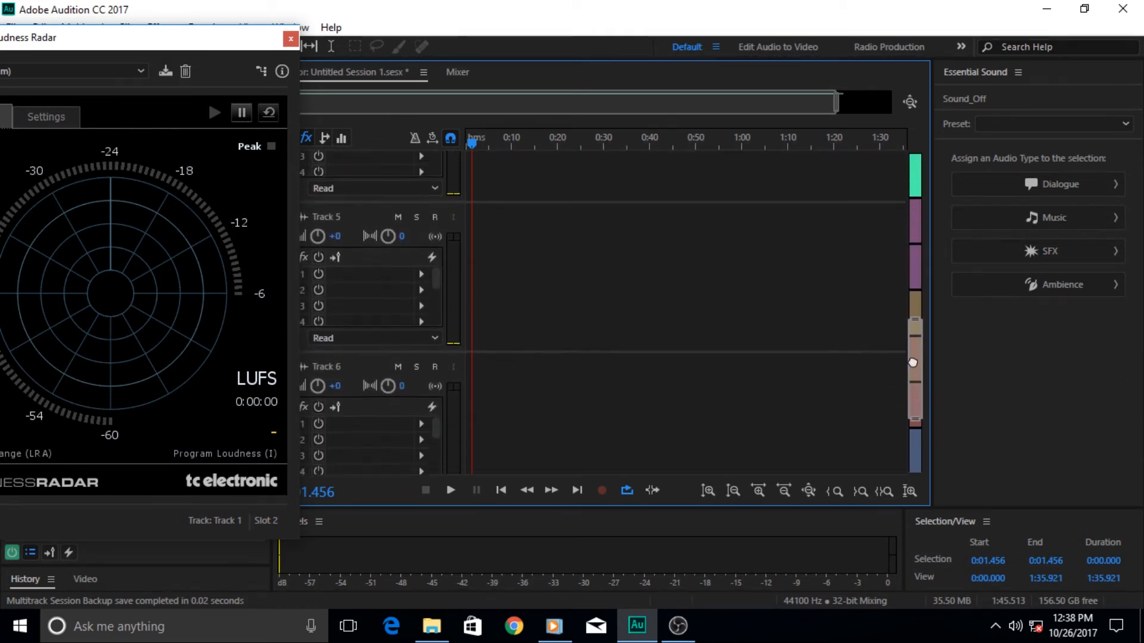
{"action": "scroll", "scroll_direction": "down", "scroll_amount": 3}
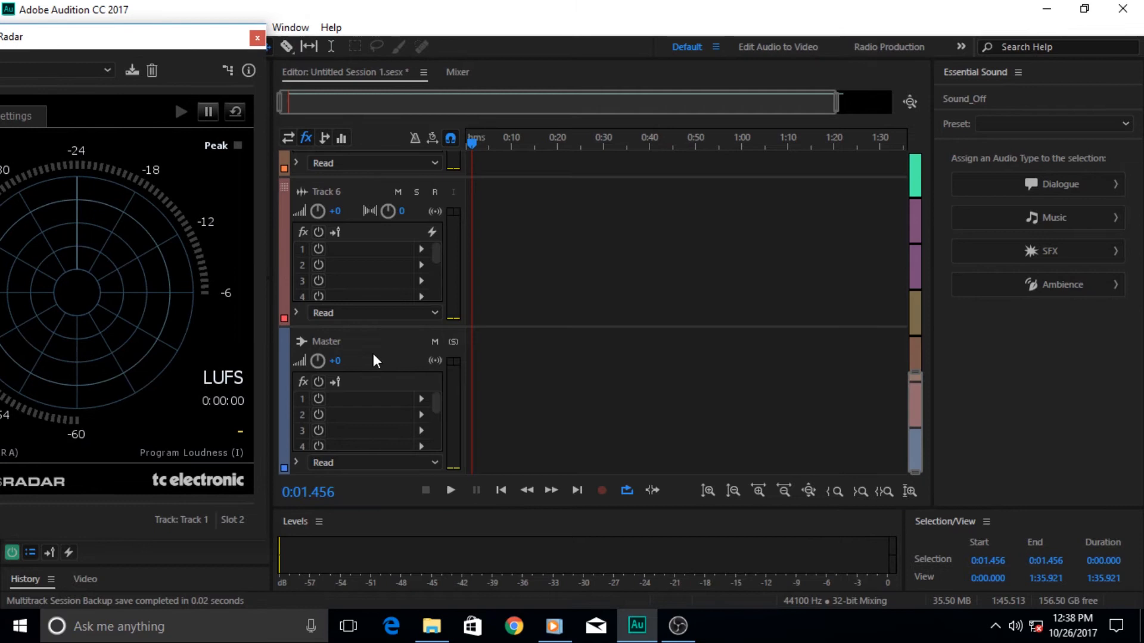
{"action": "left_click", "coordinate": [326, 342]}
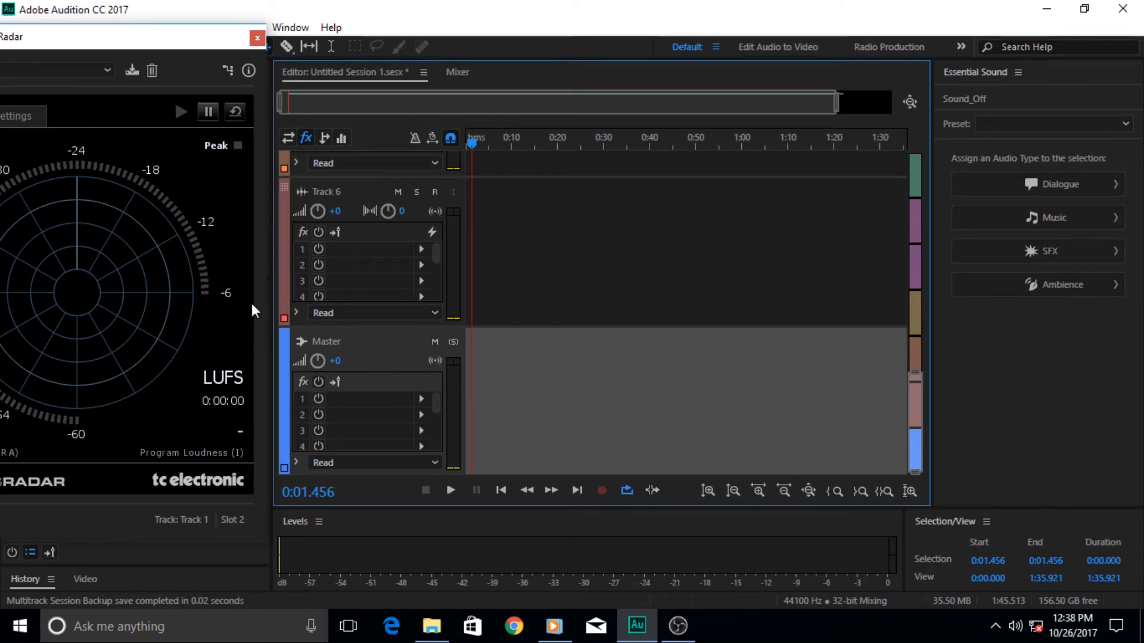
{"action": "mouse_move", "coordinate": [71, 139]}
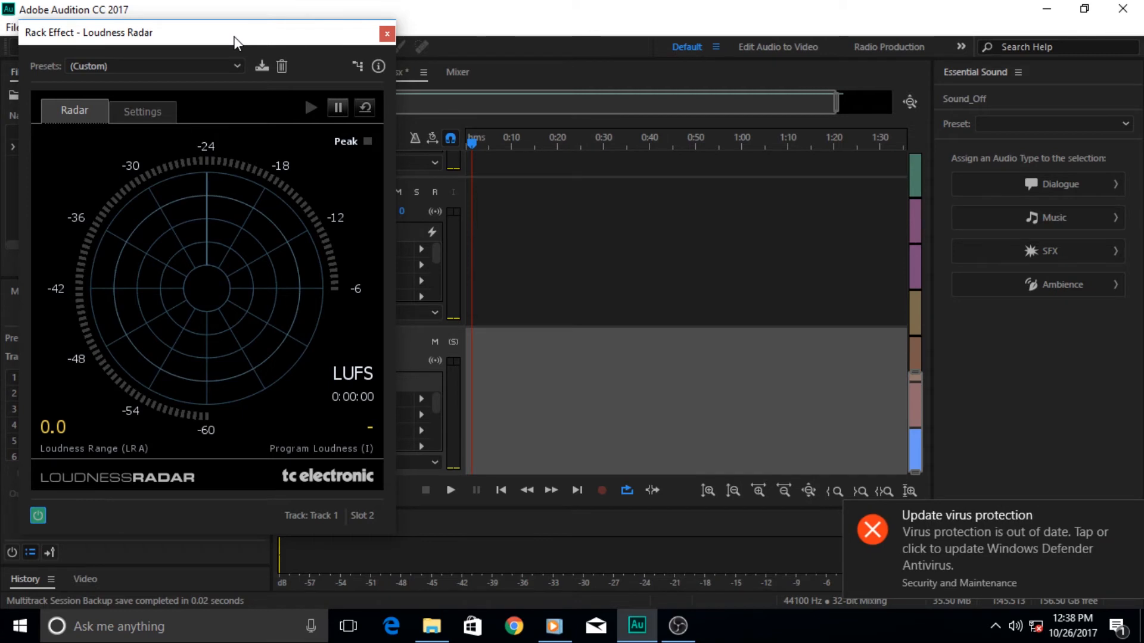
{"action": "mouse_move", "coordinate": [1130, 515]}
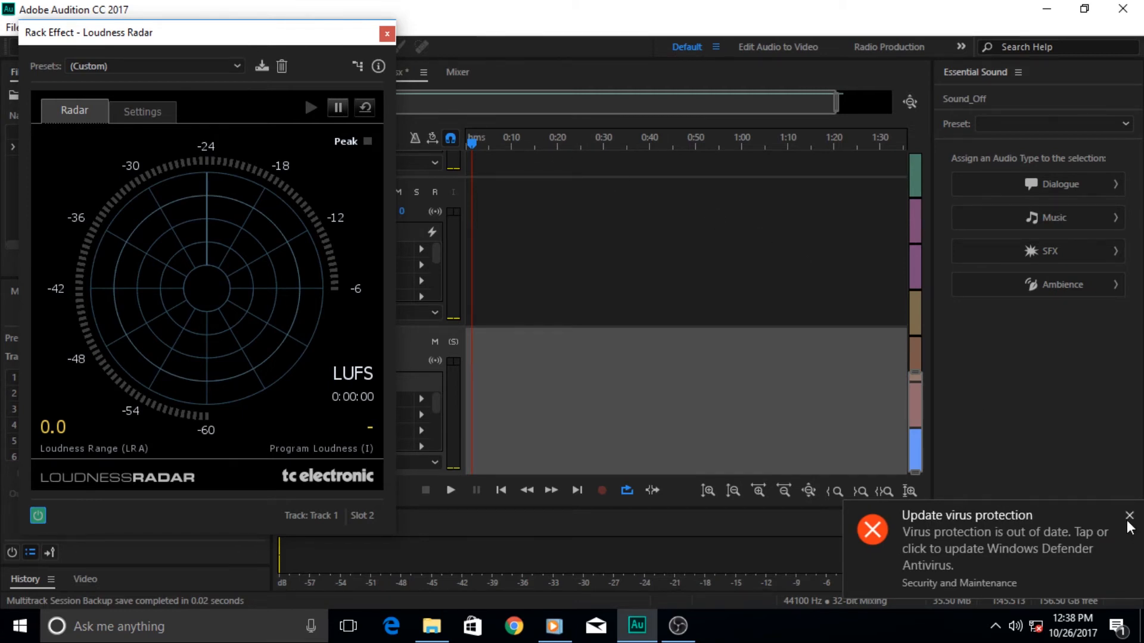
Dismiss the Windows Defender virus protection toast
{"action": "left_click", "coordinate": [1130, 516]}
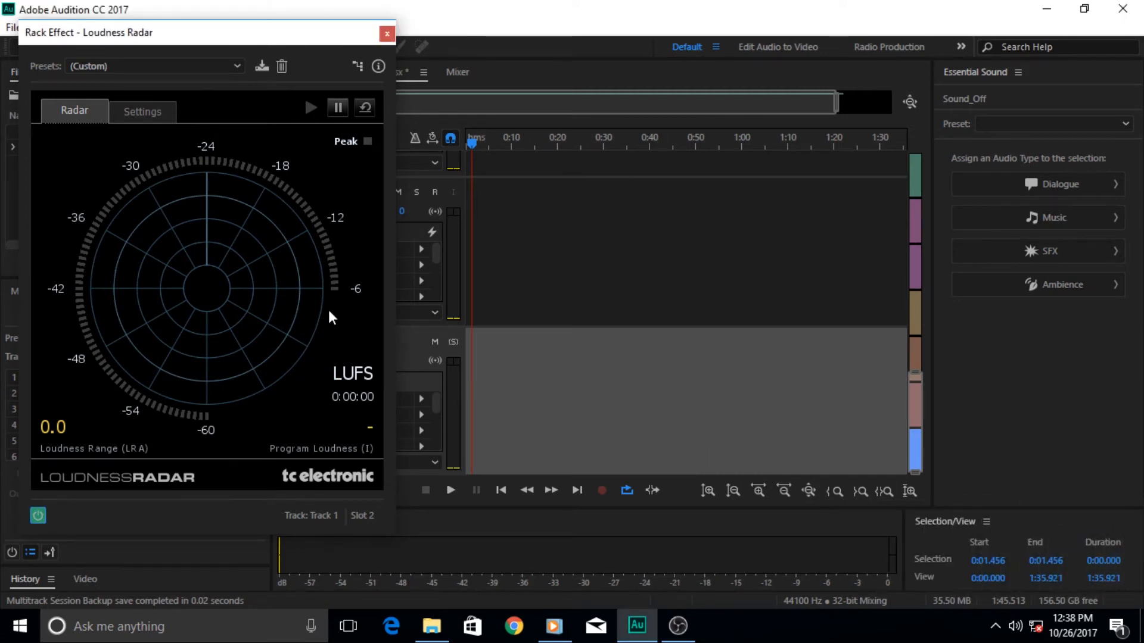
{"action": "mouse_move", "coordinate": [212, 301]}
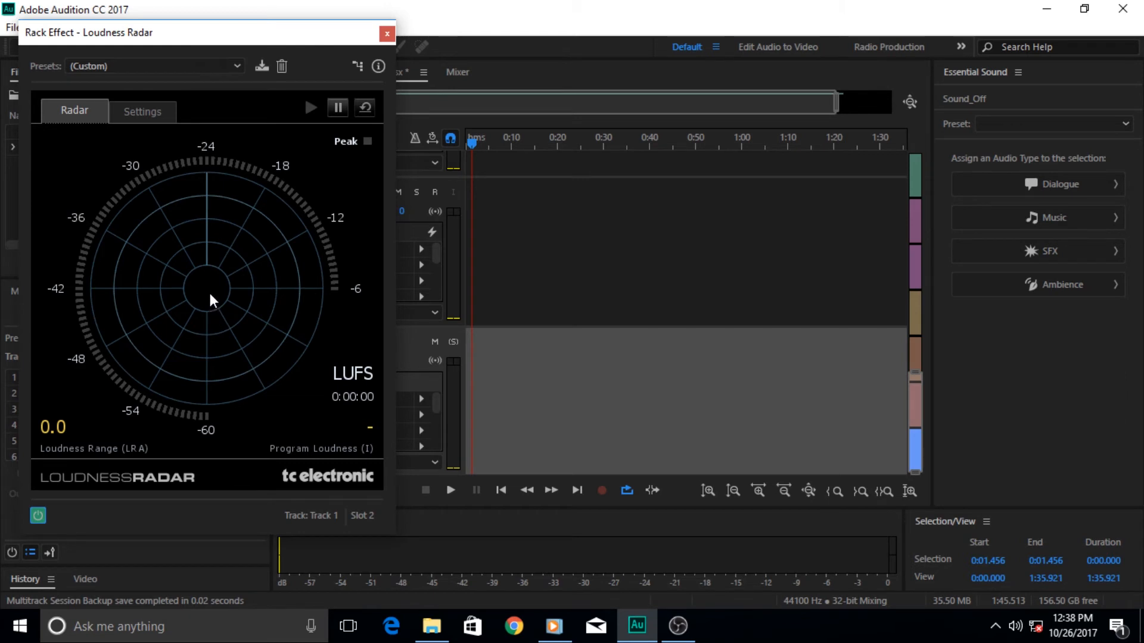
{"action": "mouse_move", "coordinate": [216, 215]}
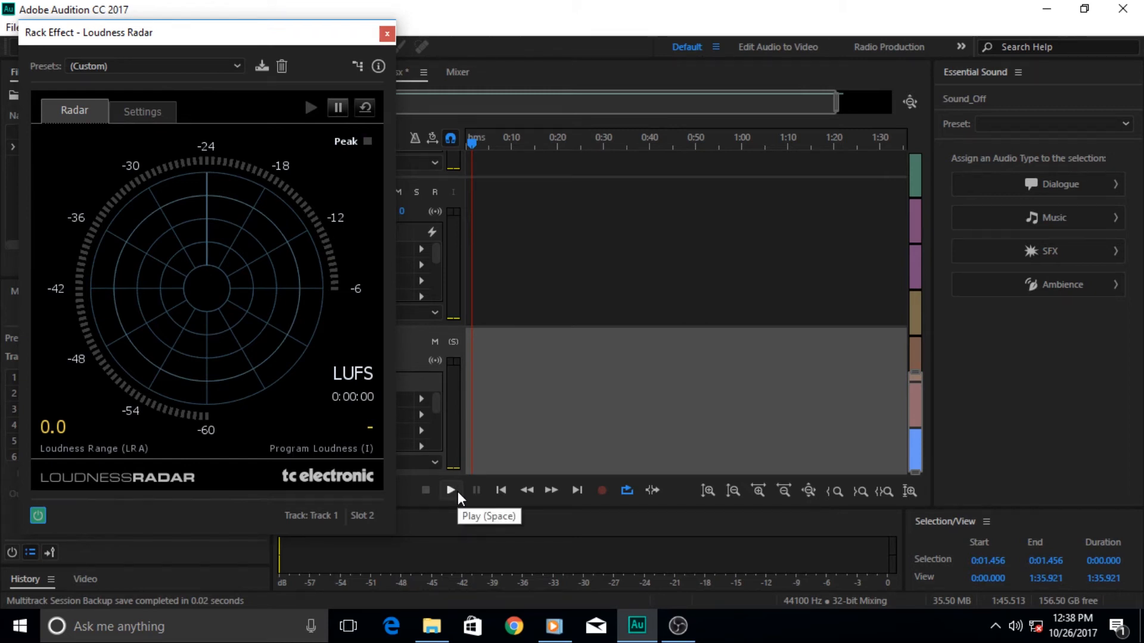
Start playback from the transport so the radar plots Track 1's loudness in LUFS
{"action": "left_click", "coordinate": [449, 490]}
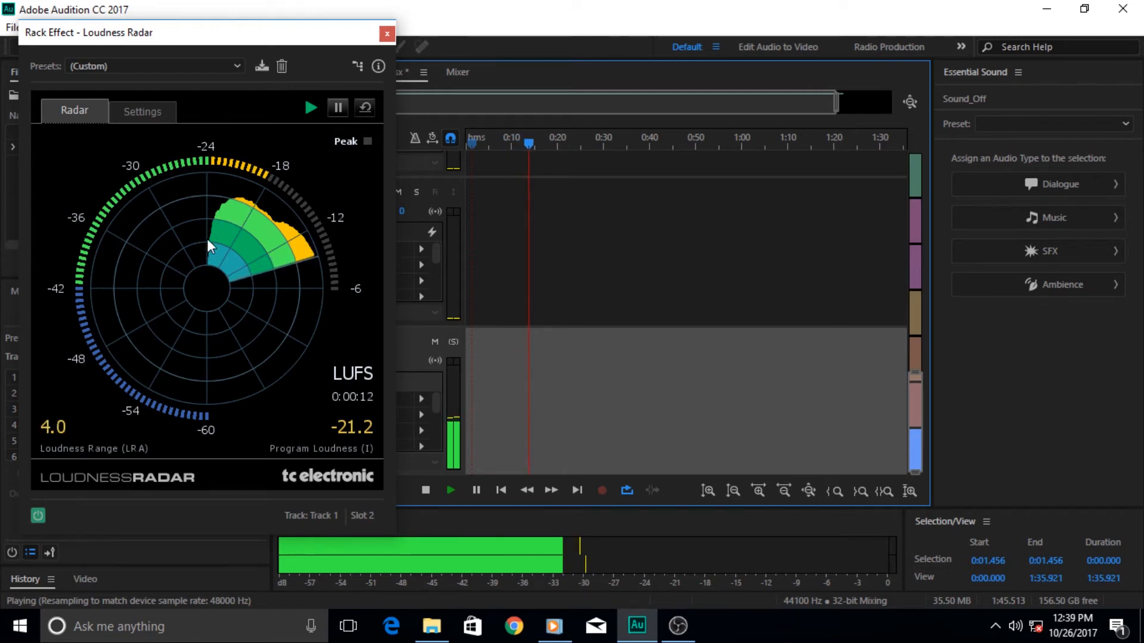
{"action": "mouse_move", "coordinate": [323, 288]}
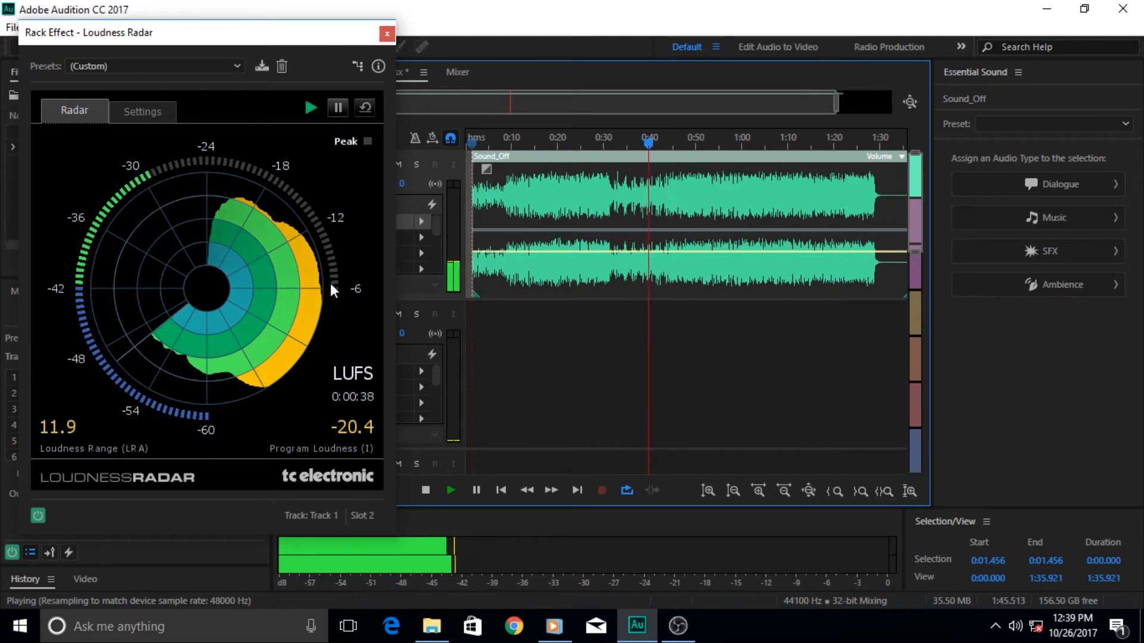
{"action": "mouse_move", "coordinate": [671, 258]}
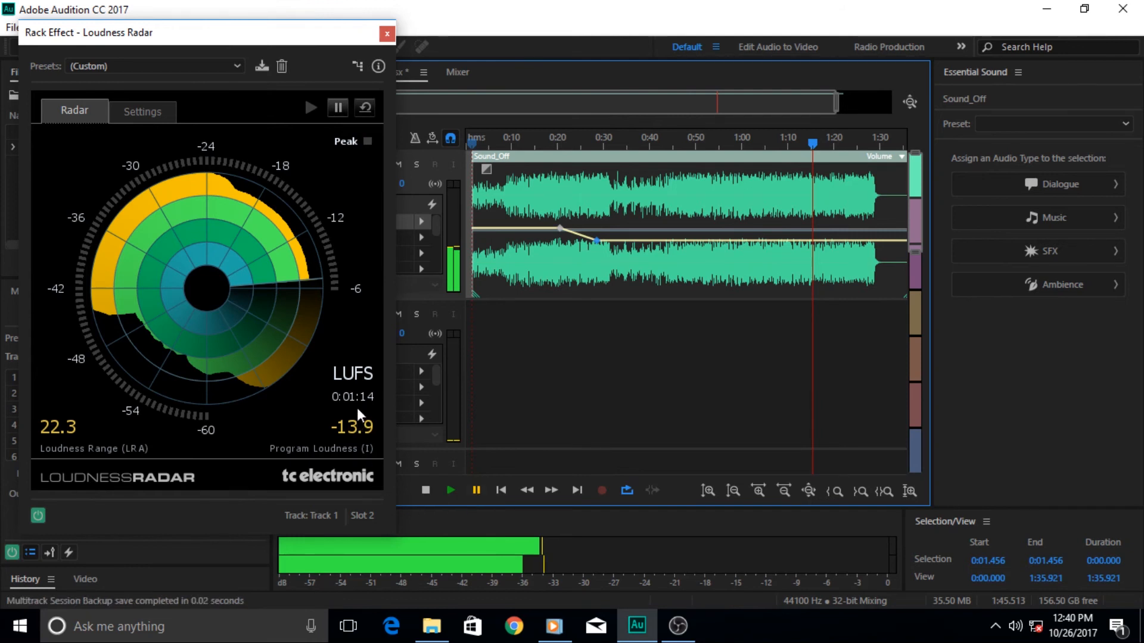
{"action": "mouse_move", "coordinate": [368, 332]}
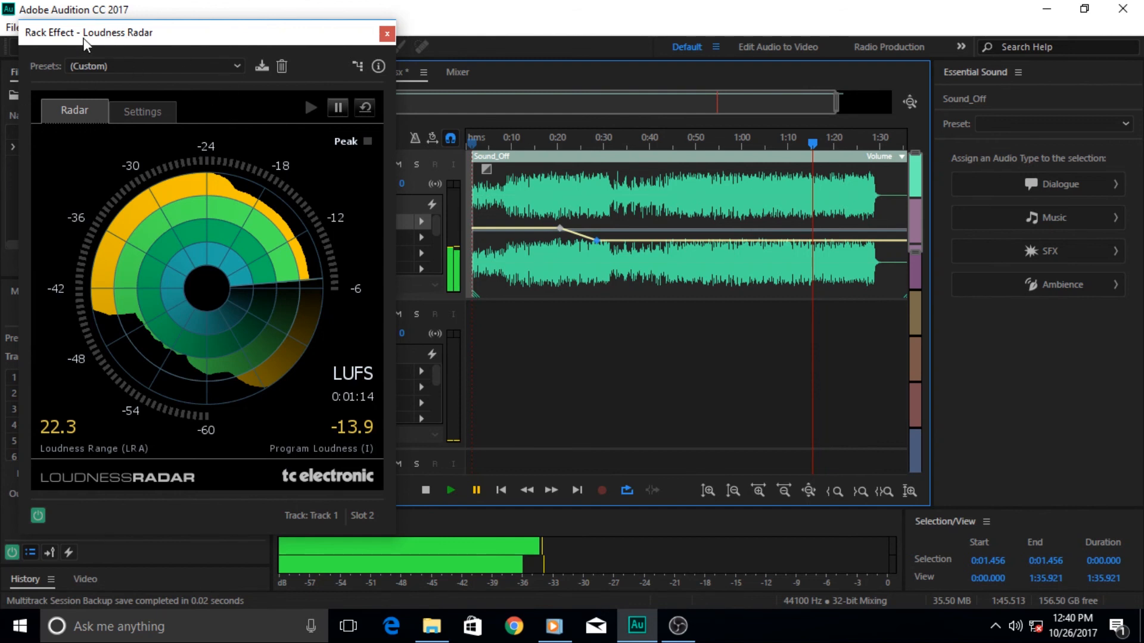
{"action": "mouse_move", "coordinate": [226, 232]}
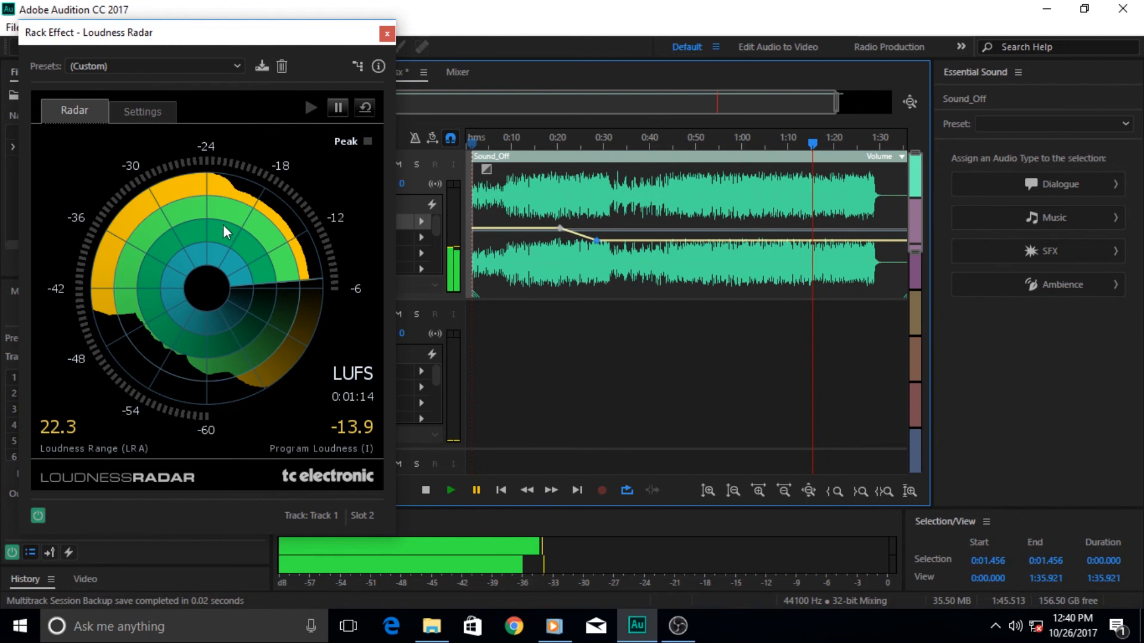
{"action": "mouse_move", "coordinate": [203, 162]}
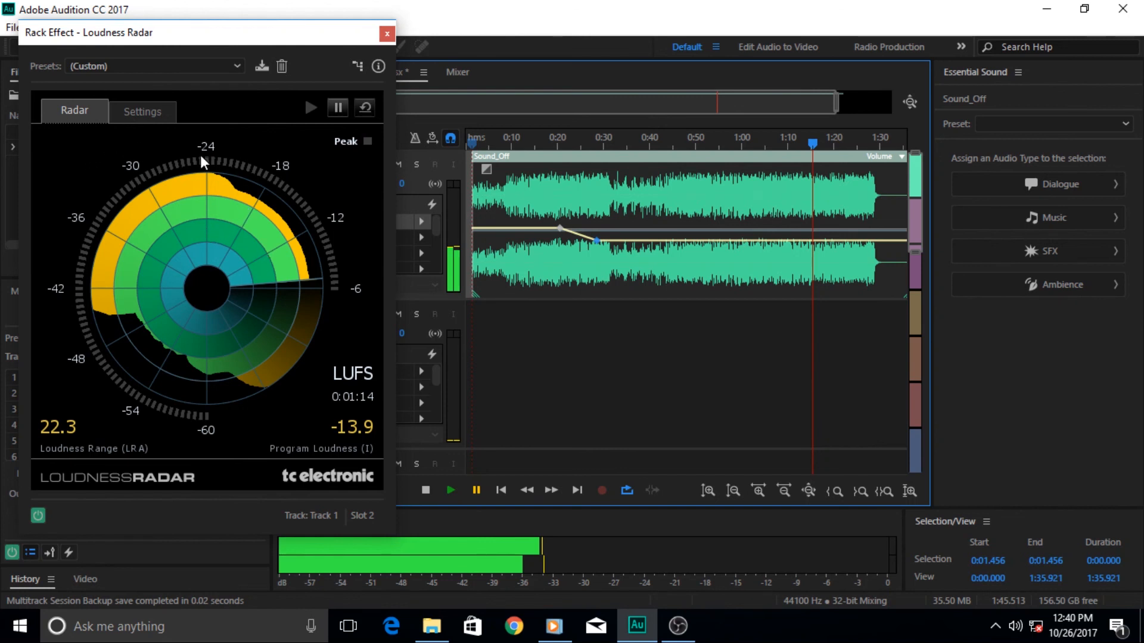
{"action": "mouse_move", "coordinate": [248, 264]}
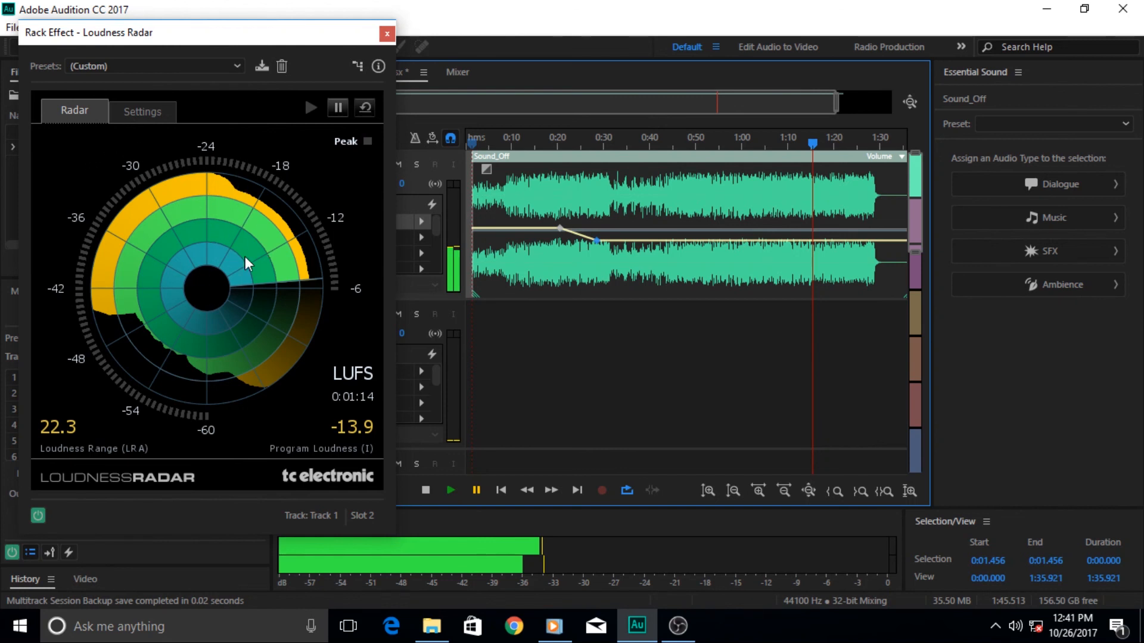
{"action": "mouse_move", "coordinate": [234, 254]}
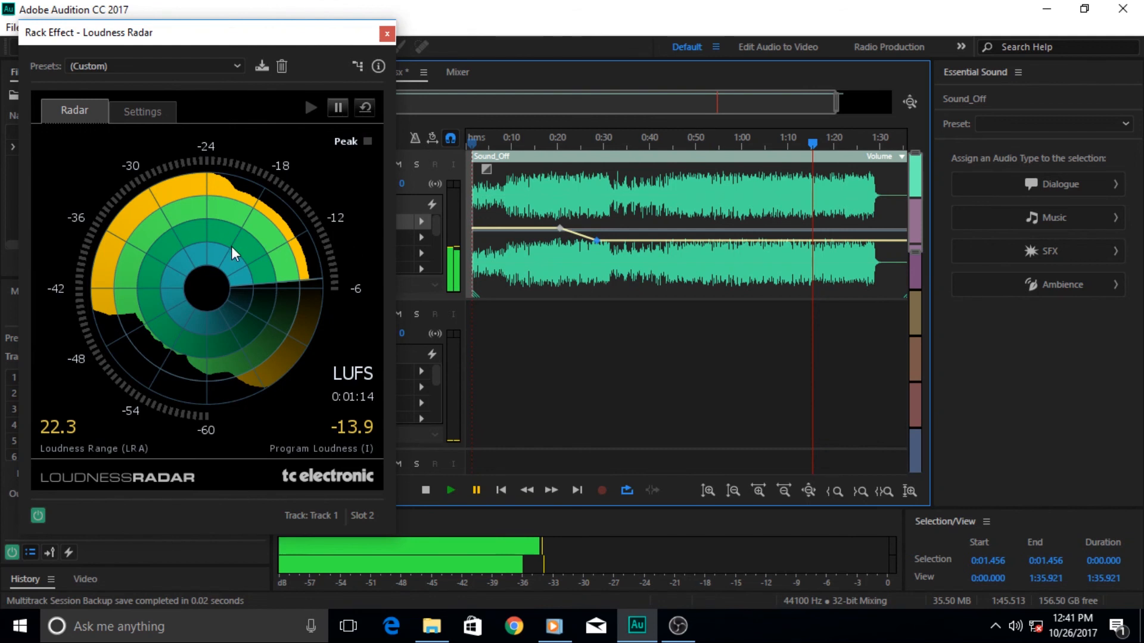
Close the Loudness Radar window after it reads 22.3 LRA and -13.9 LUFS
{"action": "left_click", "coordinate": [386, 33]}
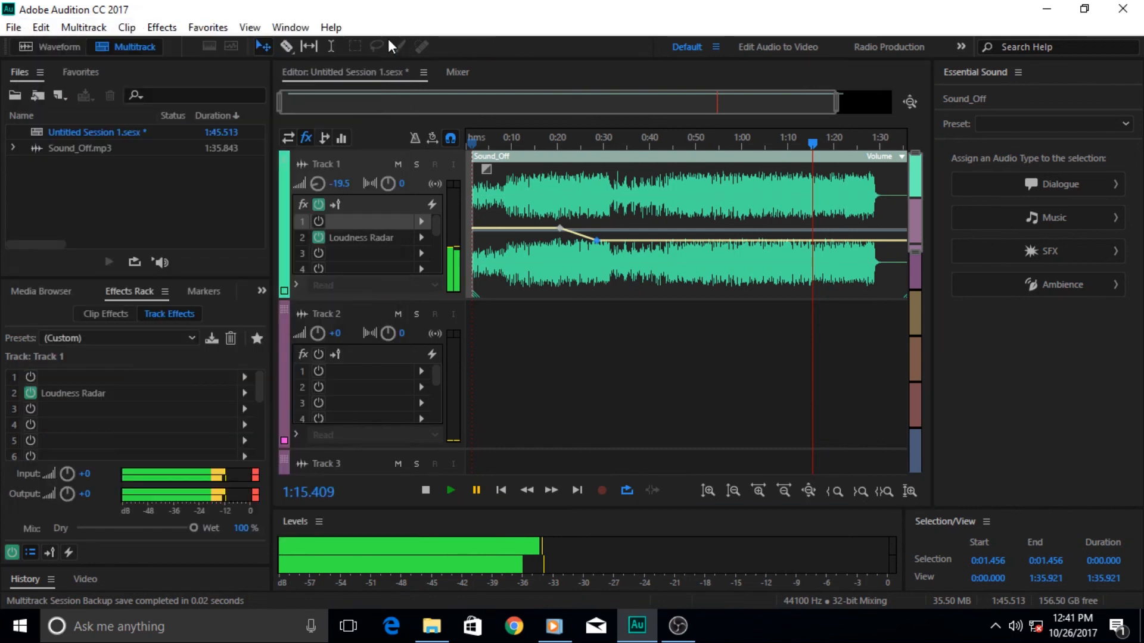
{"action": "mouse_move", "coordinate": [641, 626]}
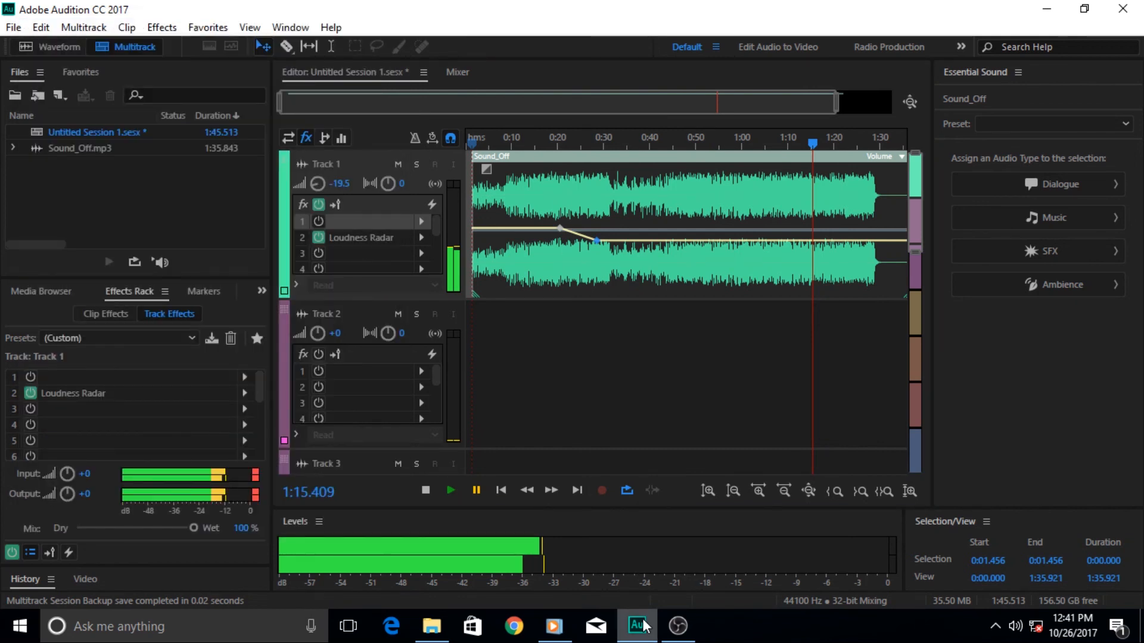